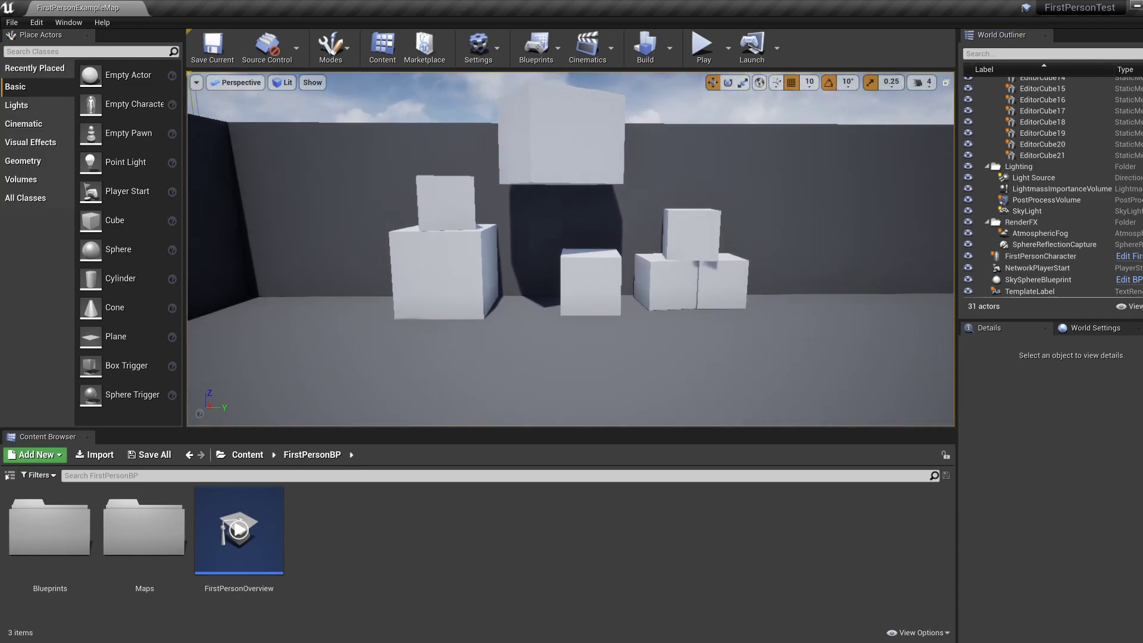
- Select the floating EditorCube10 in the viewport to show its Physics details
left_click(570, 137)
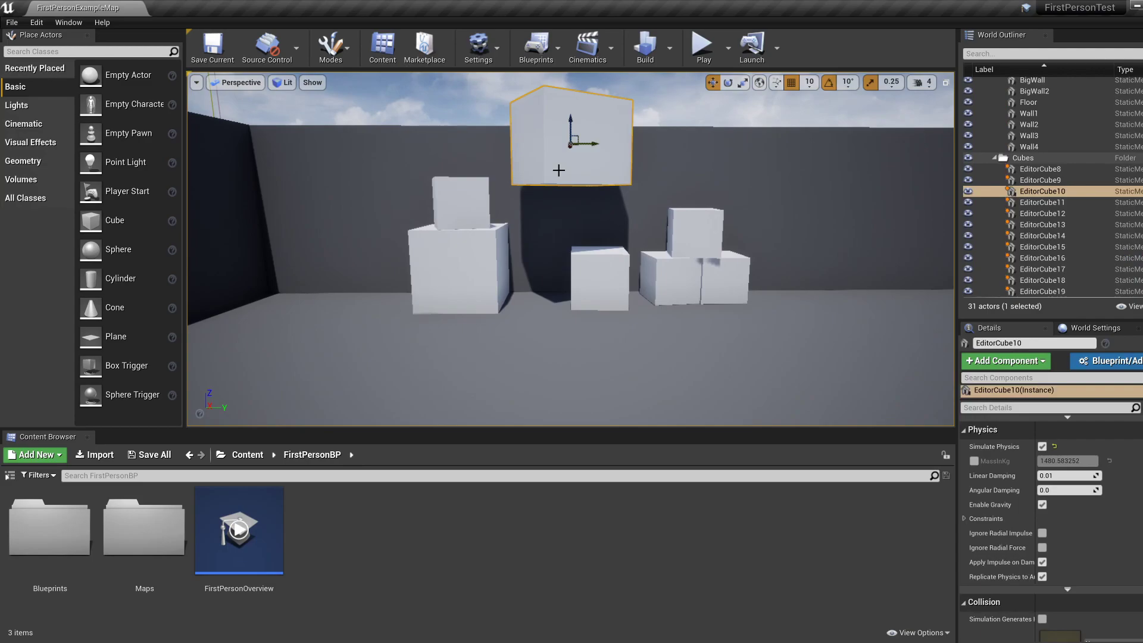
mouse_move(667, 274)
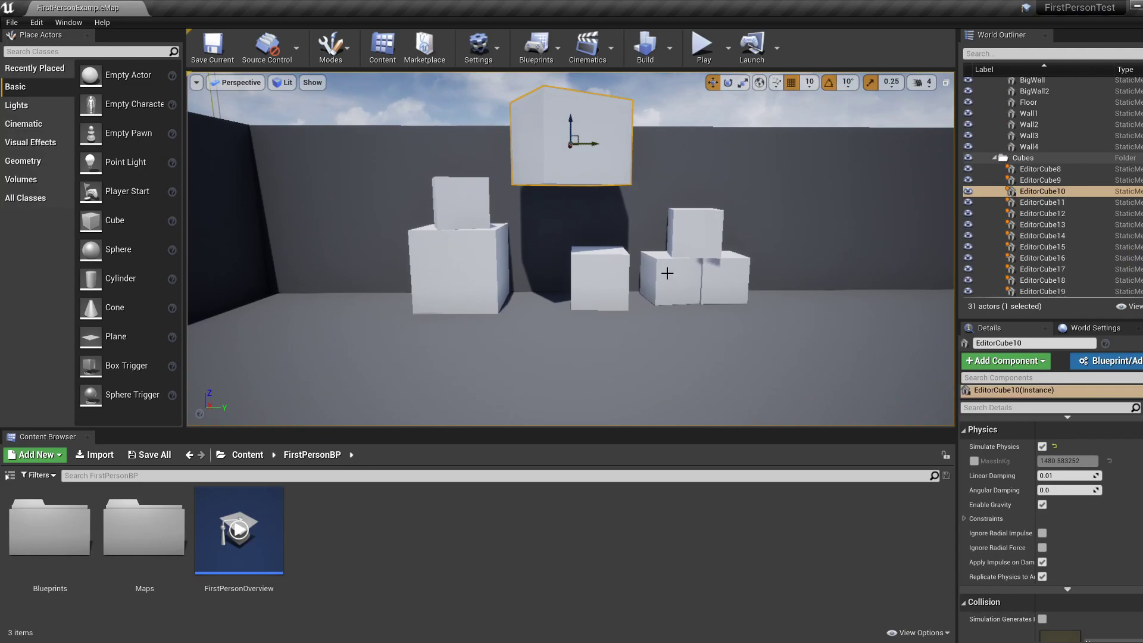
mouse_move(700, 96)
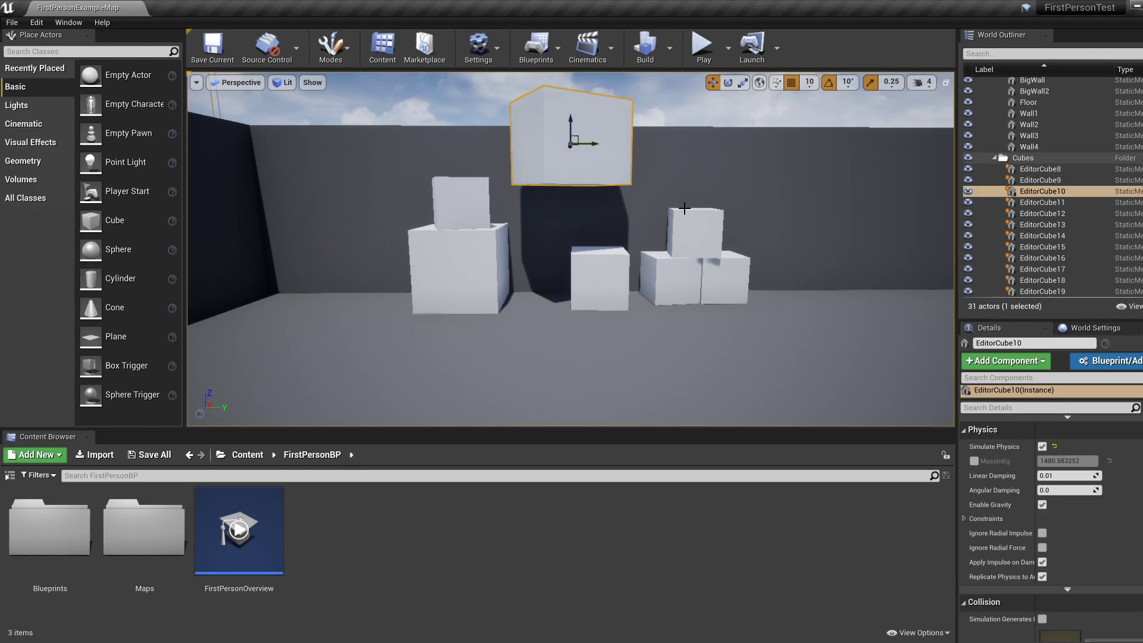
mouse_move(128, 167)
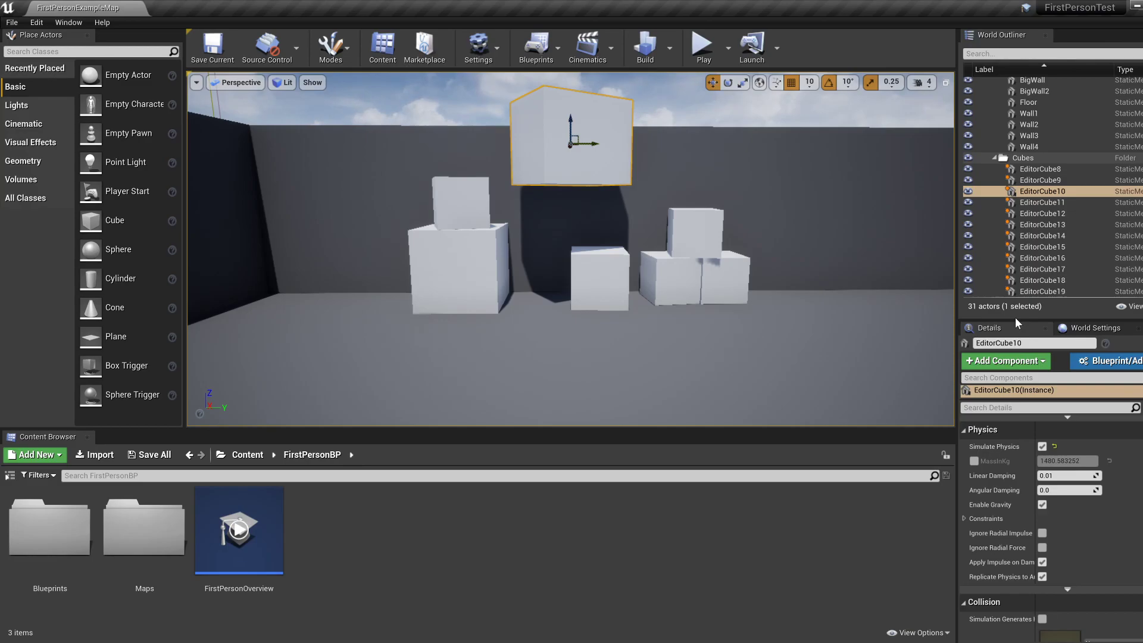
mouse_move(1044, 202)
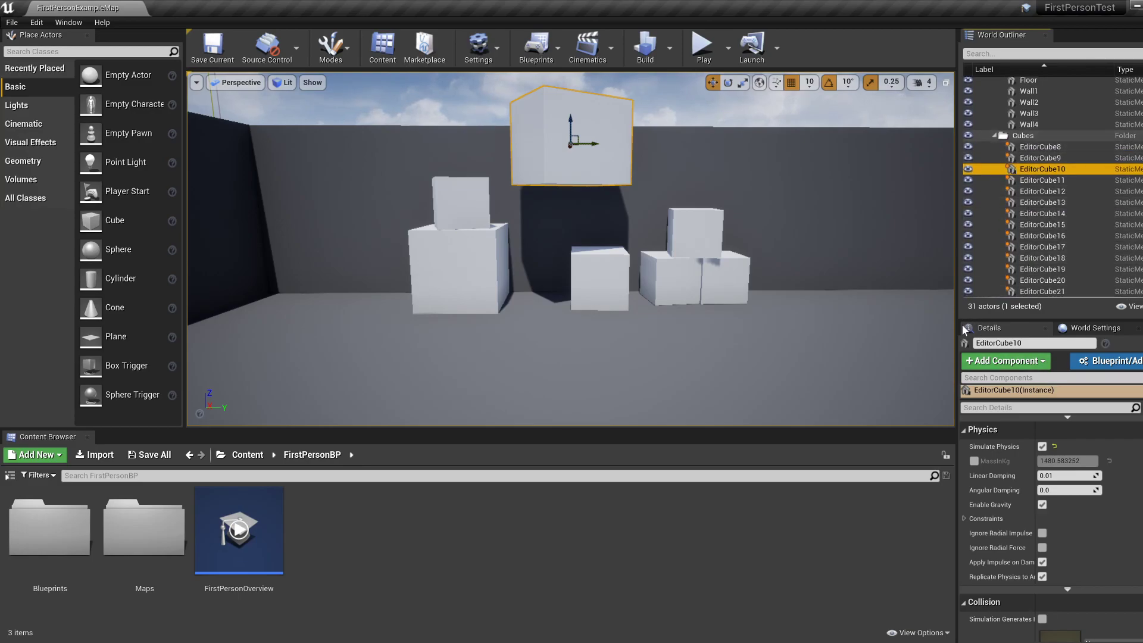
mouse_move(1120, 569)
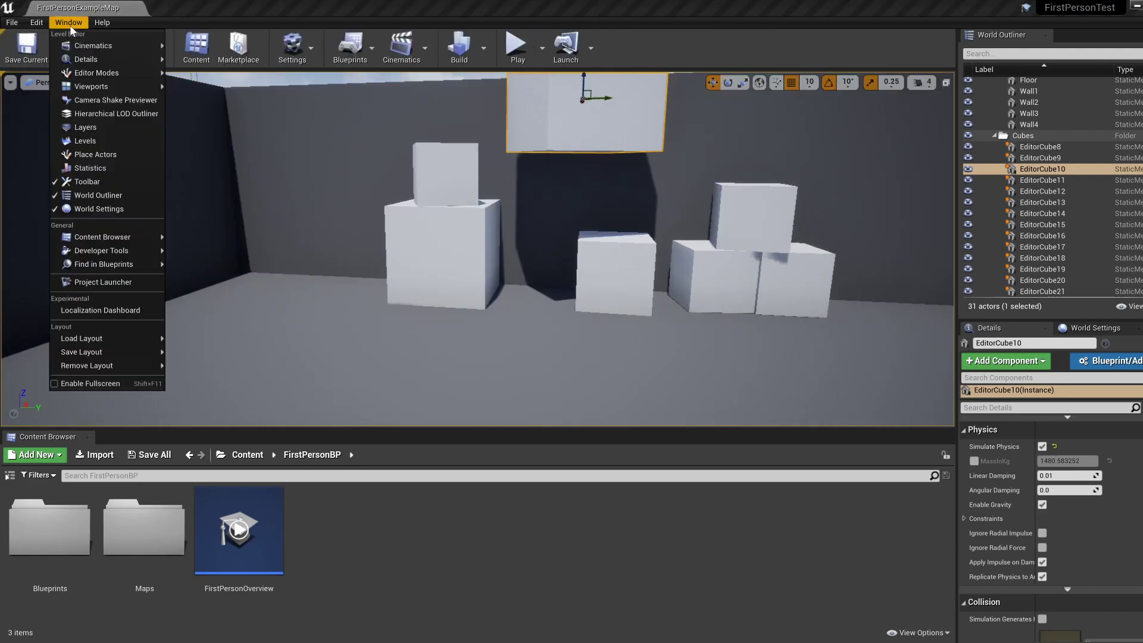
mouse_move(93, 45)
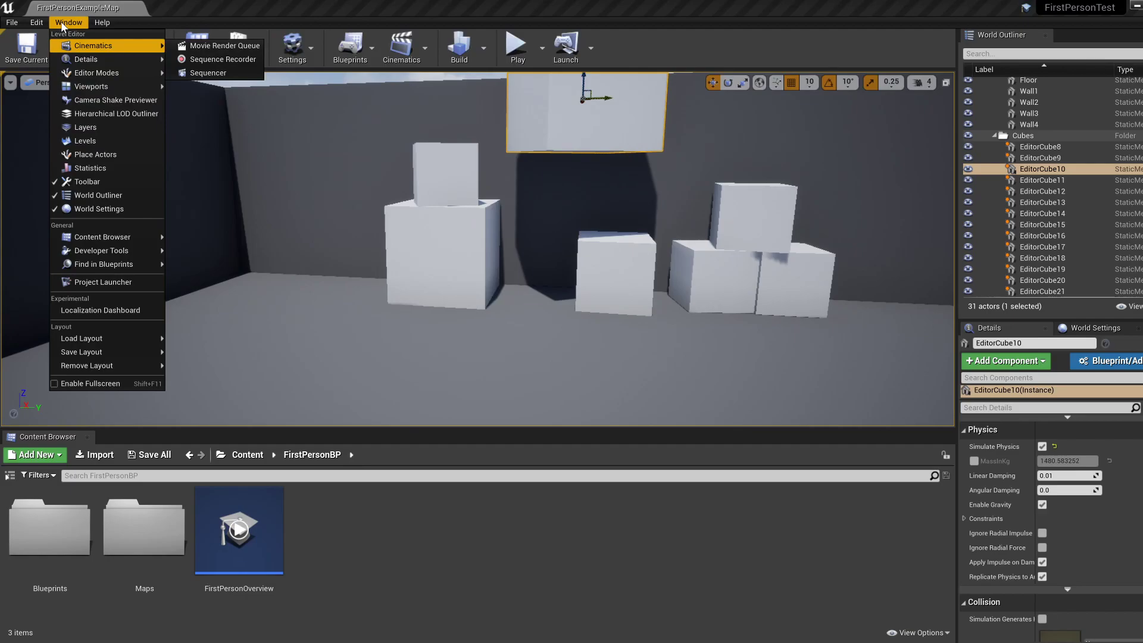
mouse_move(86, 60)
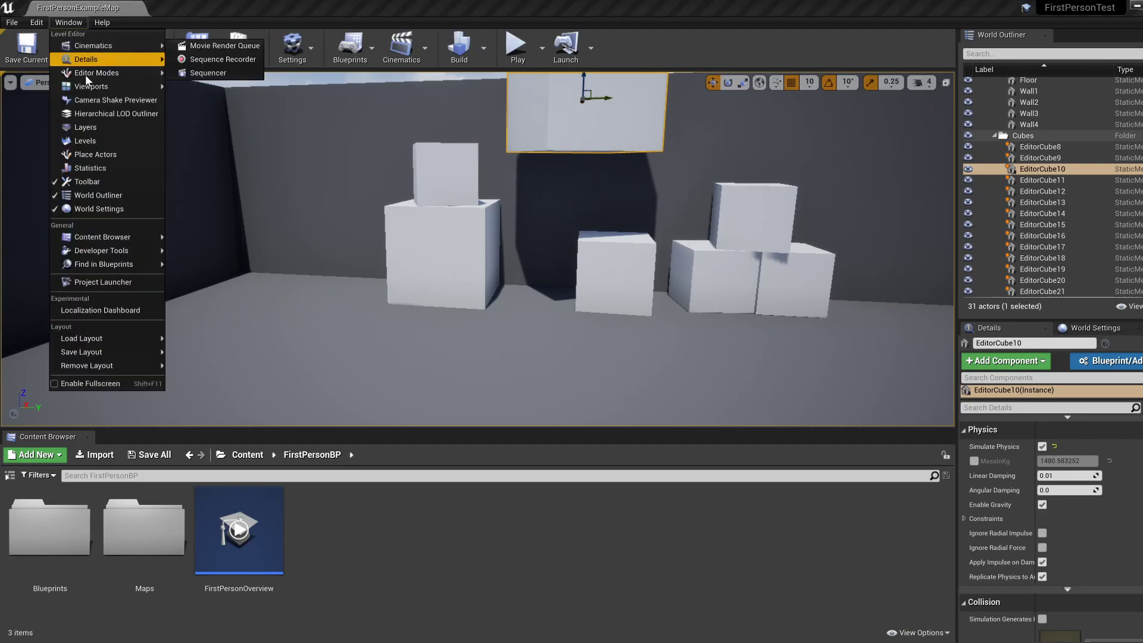
mouse_move(95, 153)
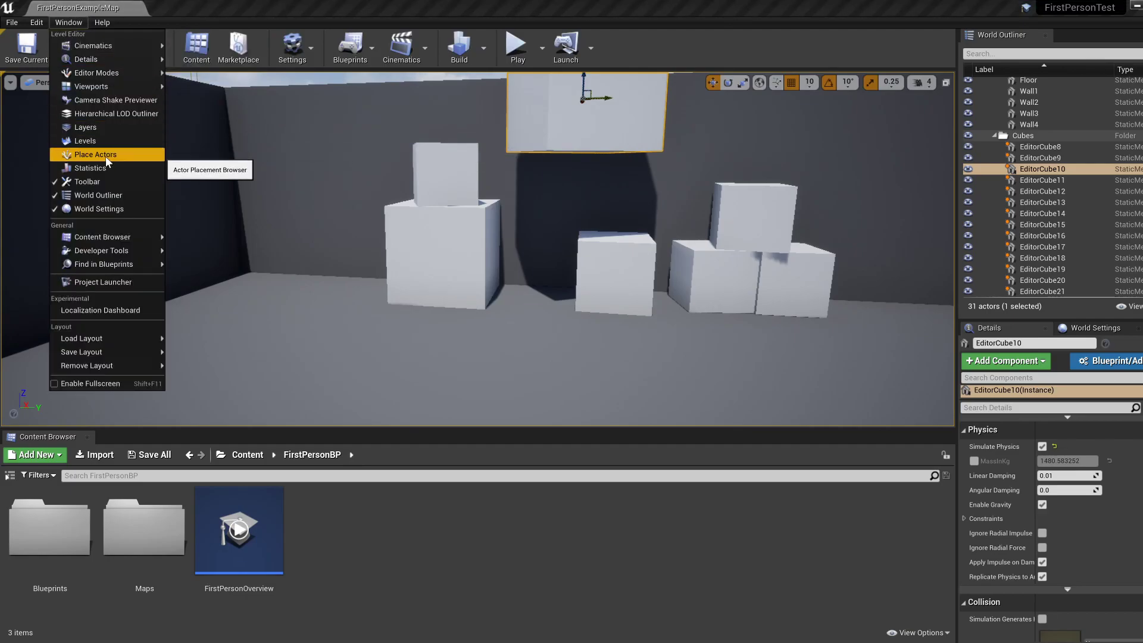
- Reopen the Place Actors panel from the Window menu
left_click(95, 153)
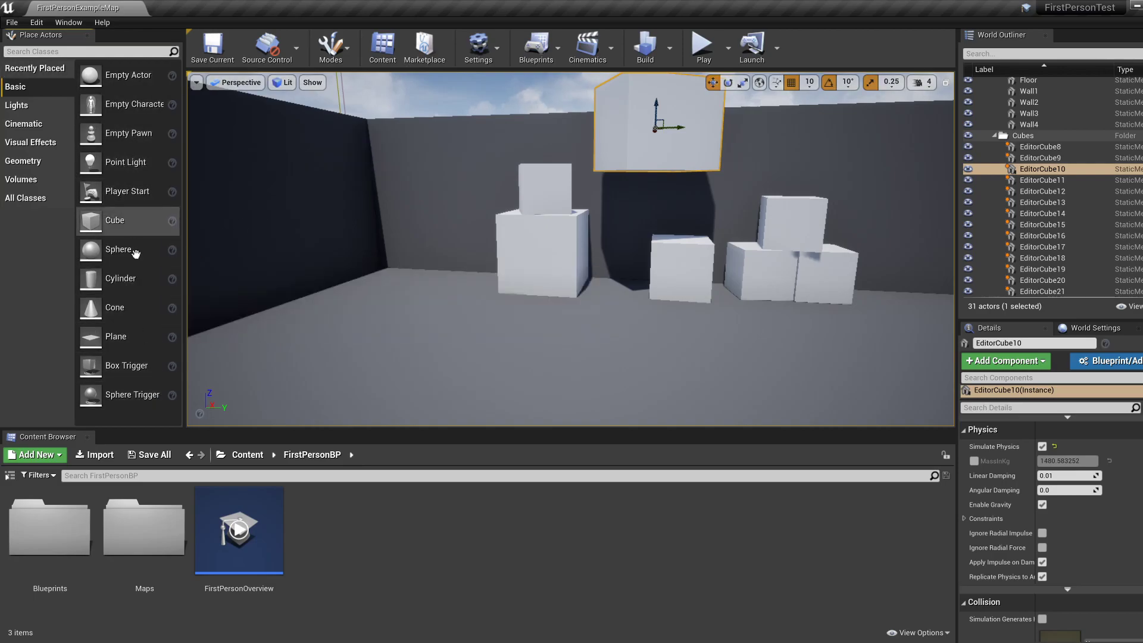
mouse_move(114, 221)
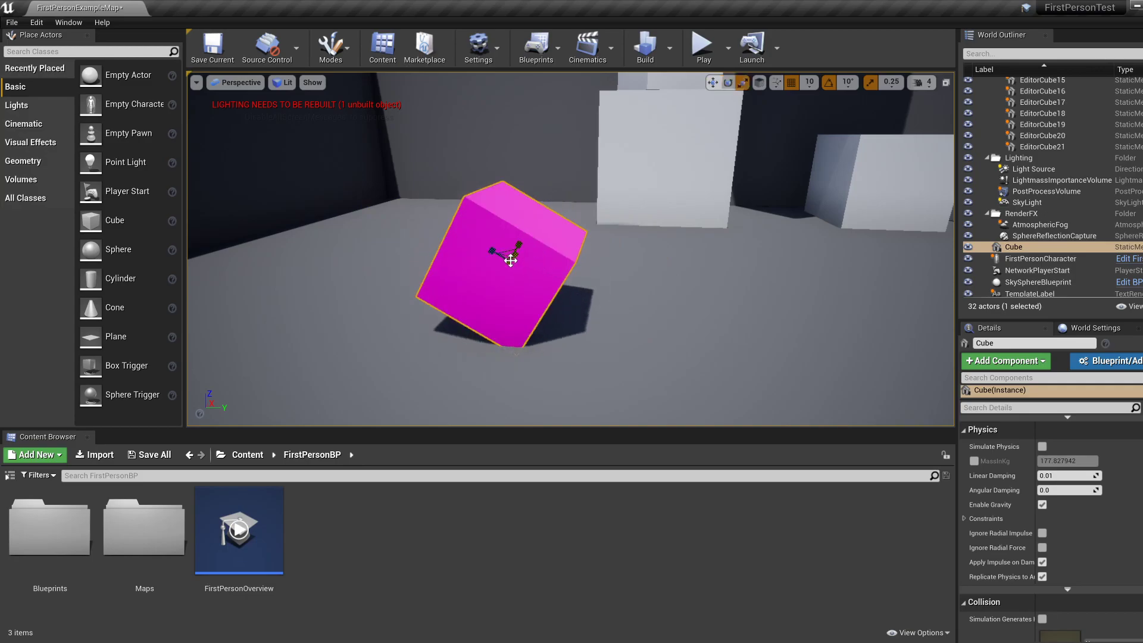
- Scale and rotate the magenta Cube into a tilted floating cuboid and enable Simulate Physics
left_click_drag(511, 261, 483, 244)
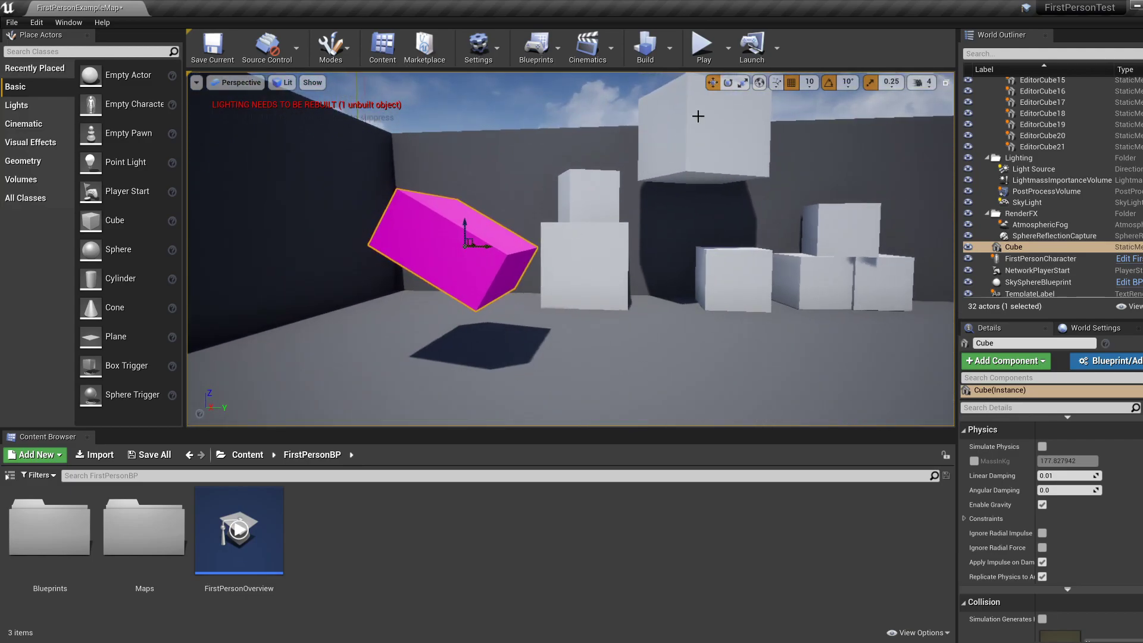
left_click(700, 47)
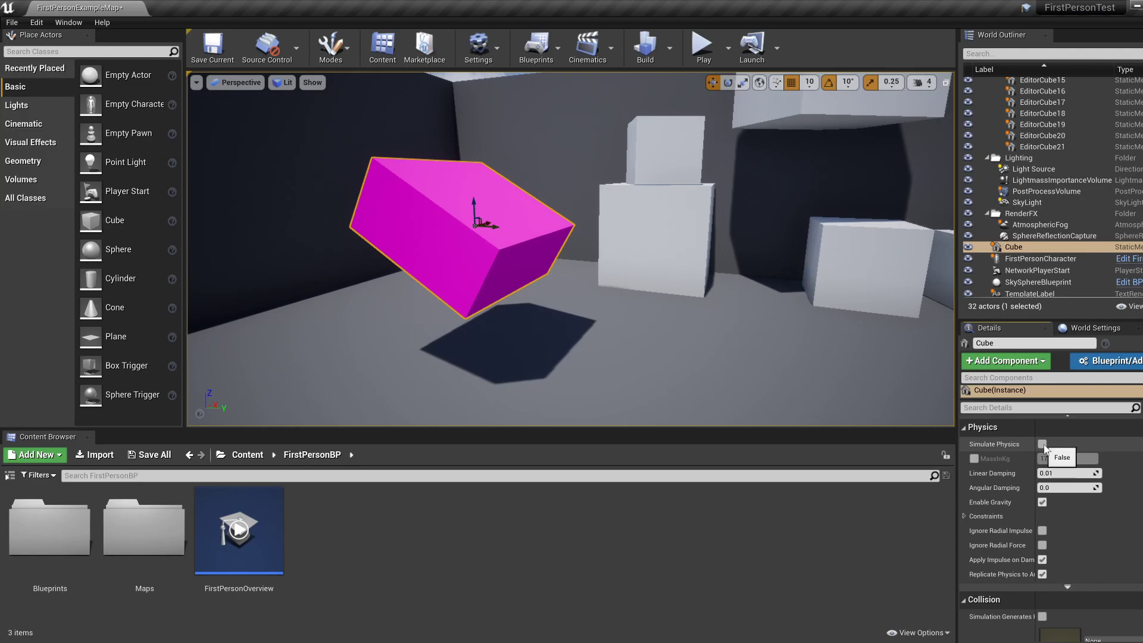
left_click(1042, 445)
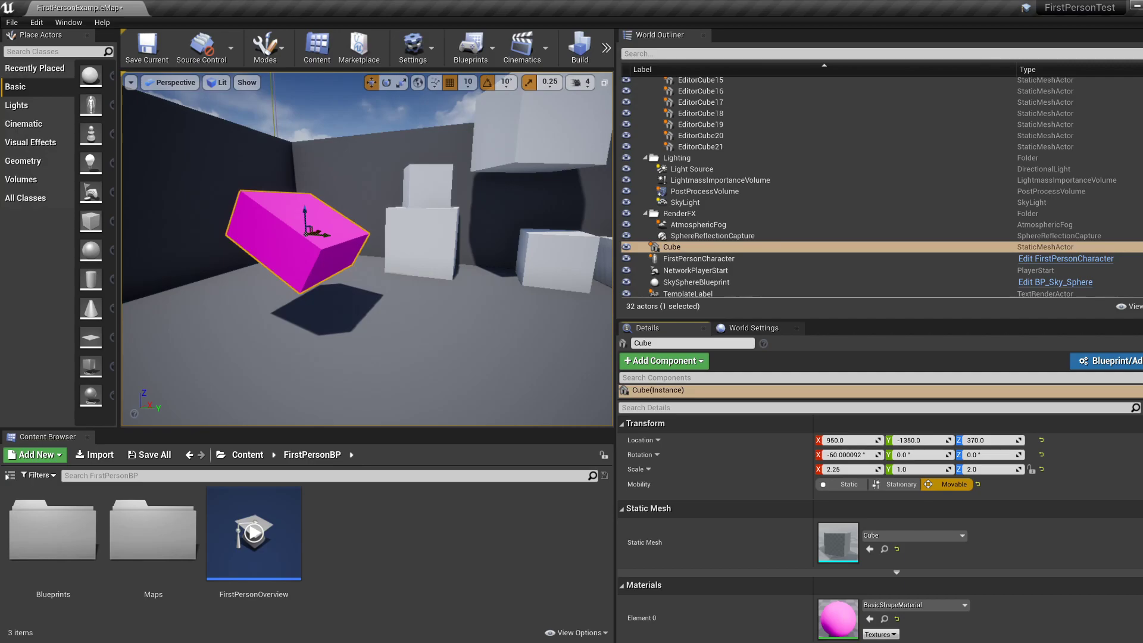
scroll("down", 3)
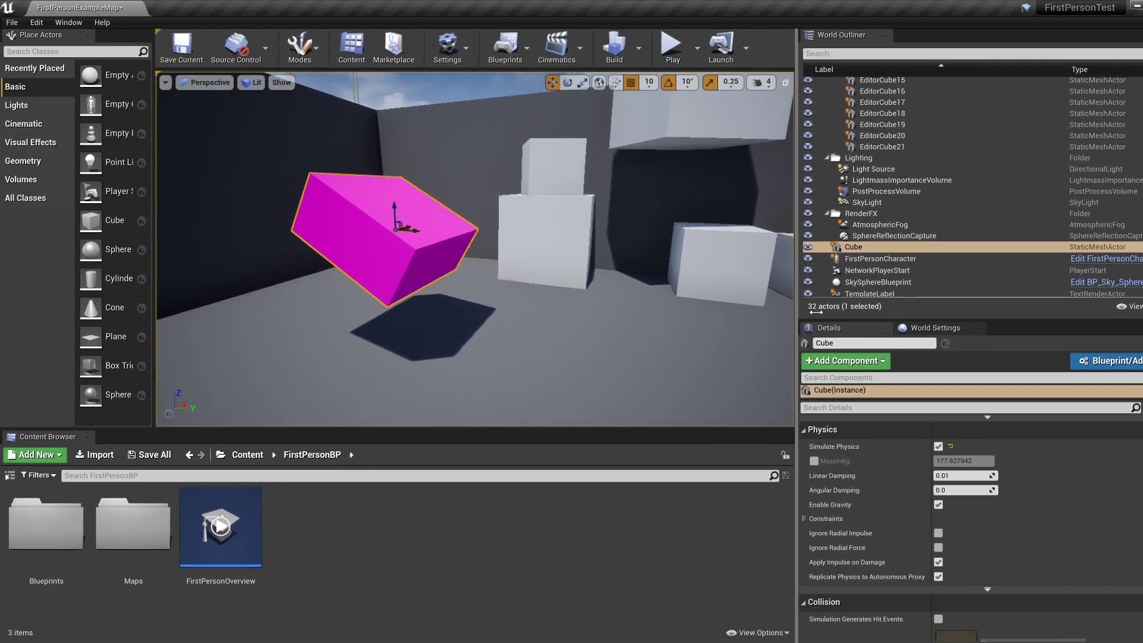
mouse_move(692, 46)
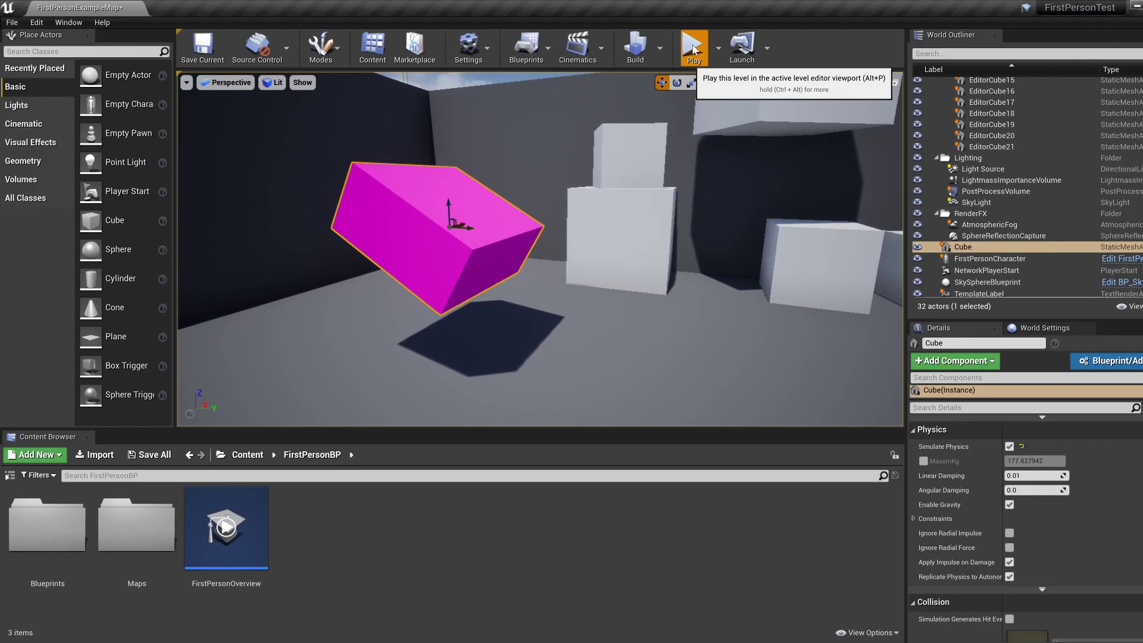
left_click(691, 47)
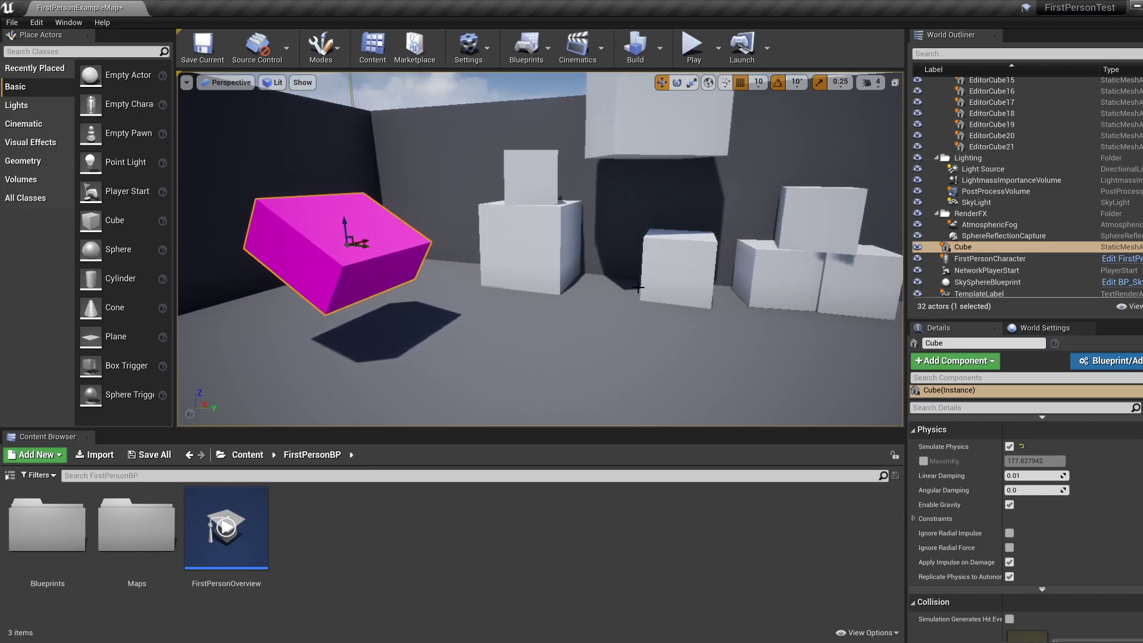
mouse_move(319, 233)
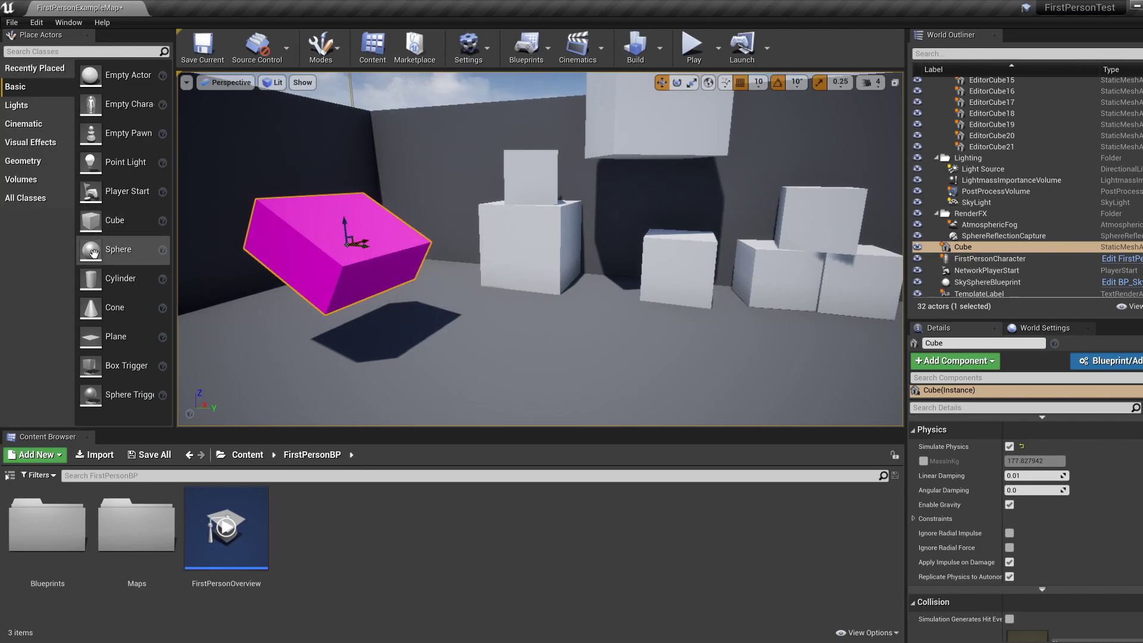
mouse_move(372, 297)
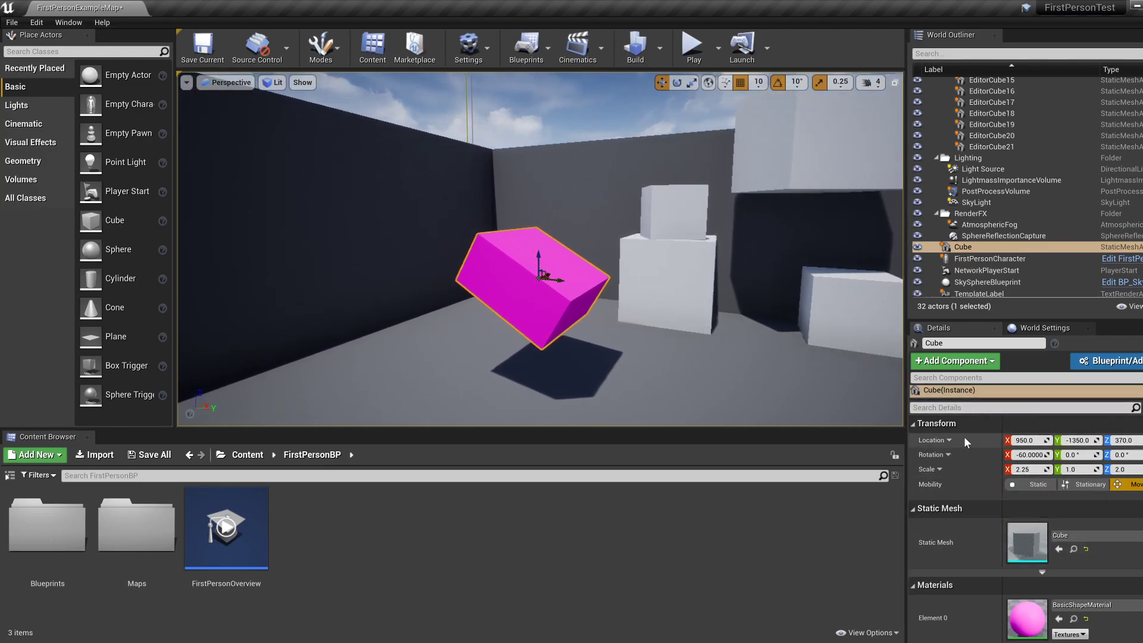
mouse_move(939, 460)
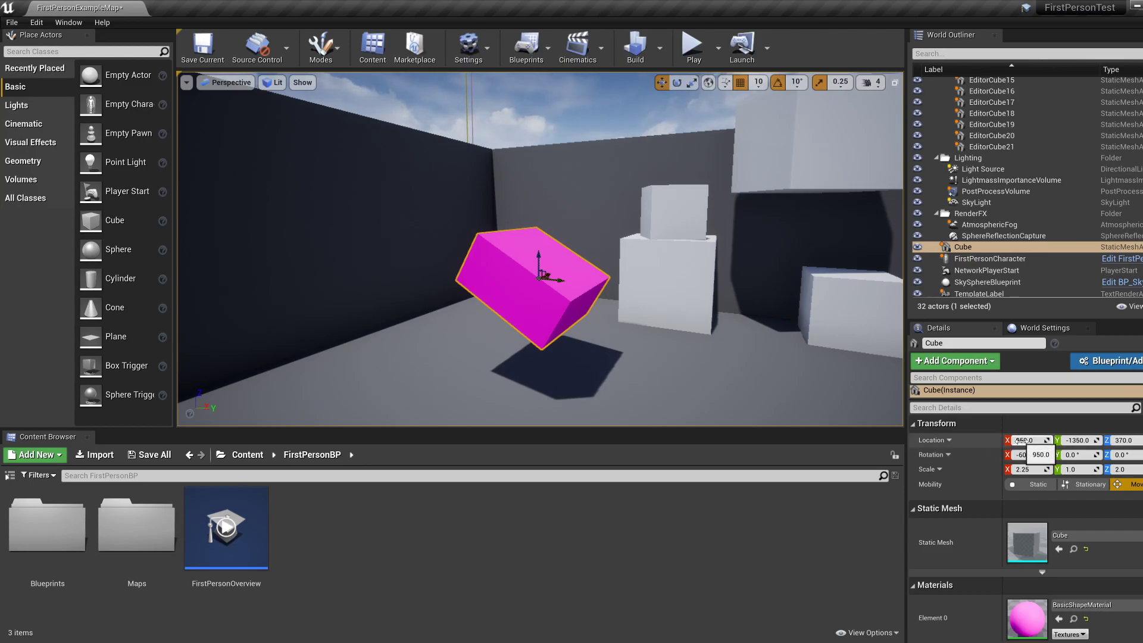
- Reposition the cuboid and rotate it level so it sits as a squarer box above the floor
type("758.0")
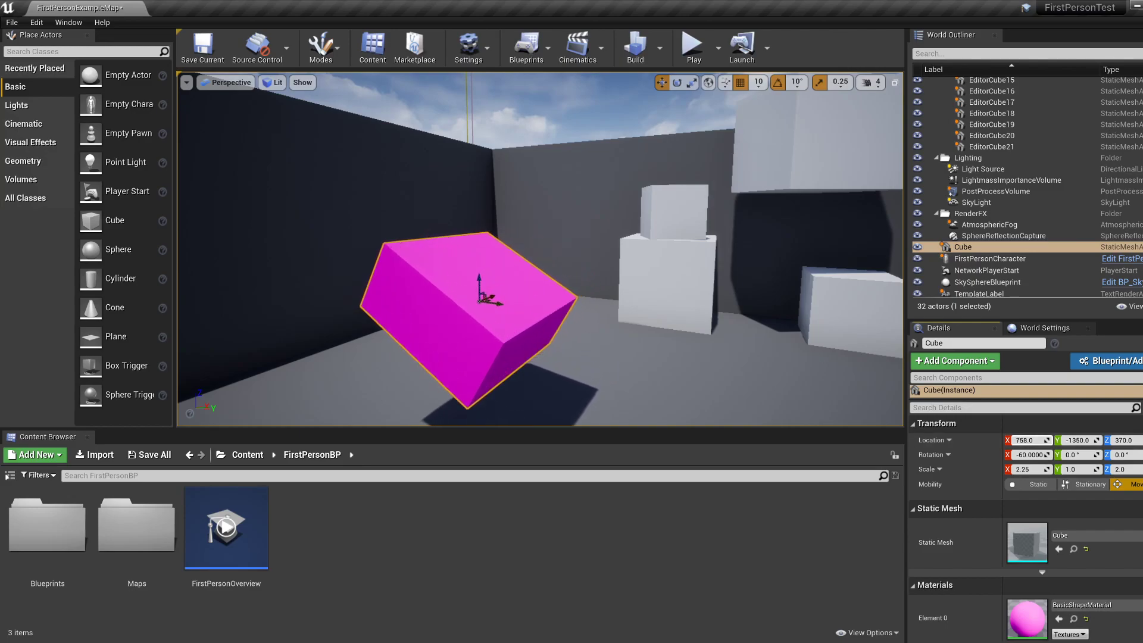
left_click_drag(481, 296, 533, 284)
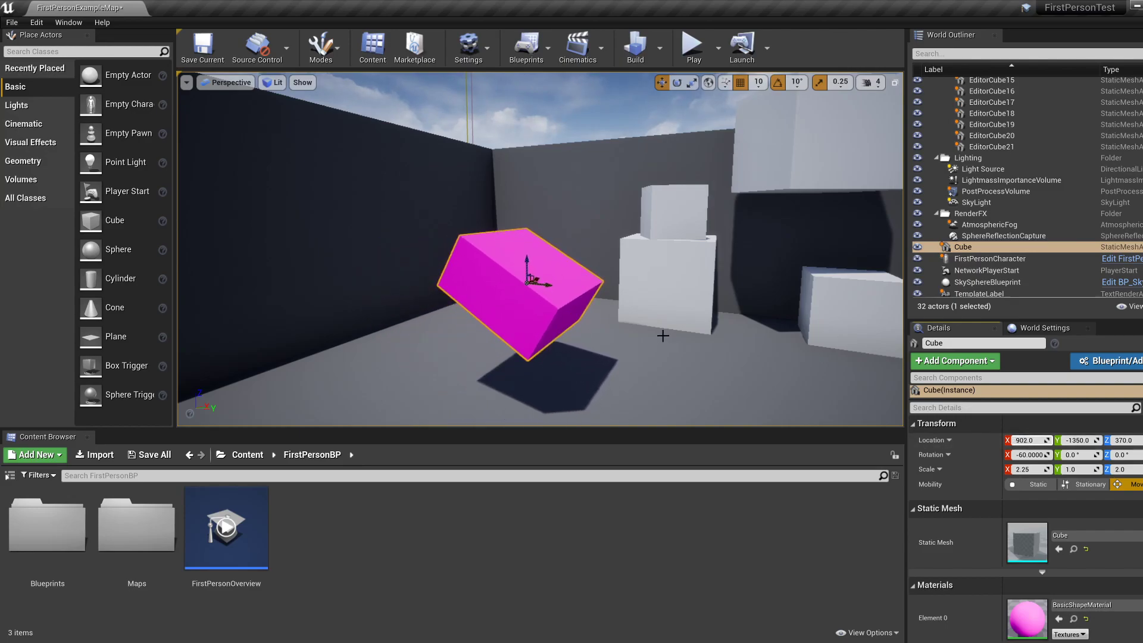
left_click_drag(529, 279, 478, 317)
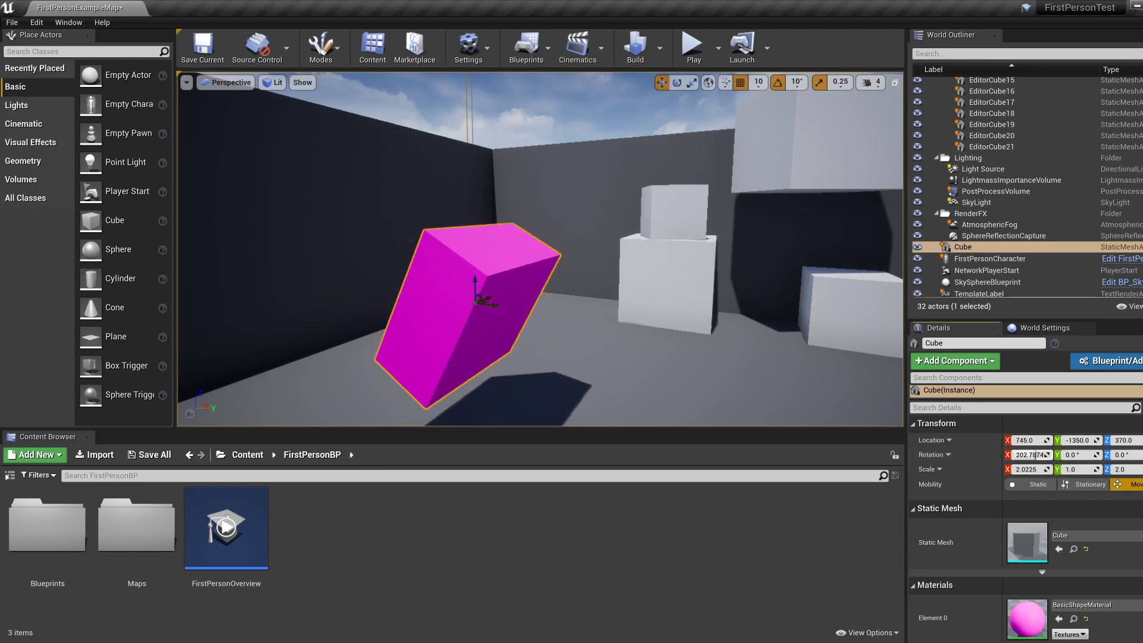
left_click_drag(495, 285, 474, 299)
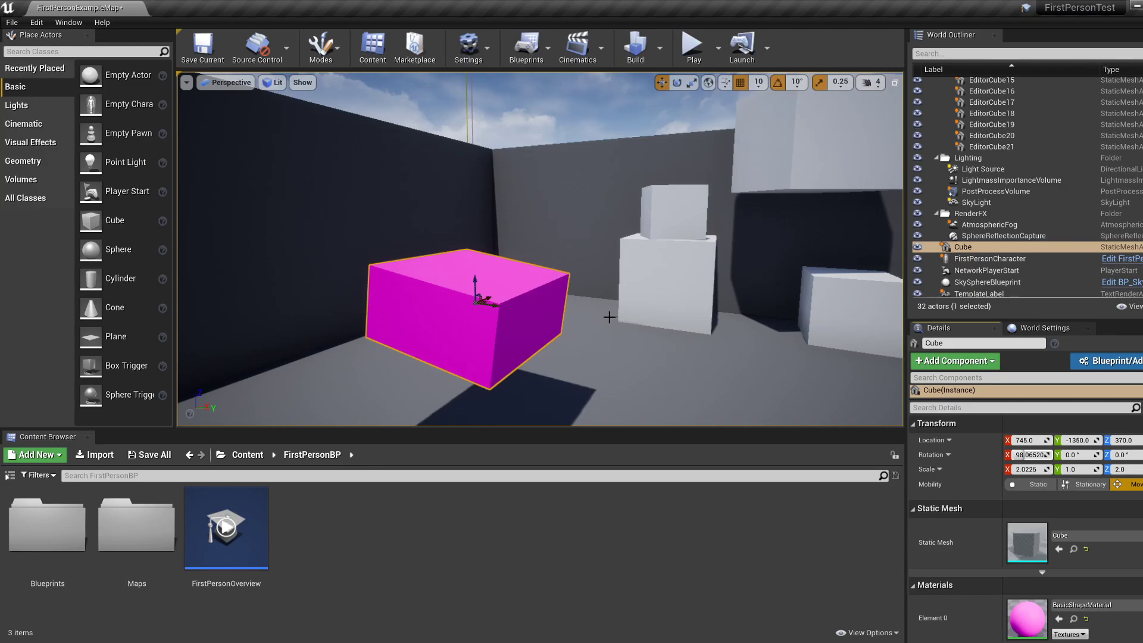
mouse_move(558, 309)
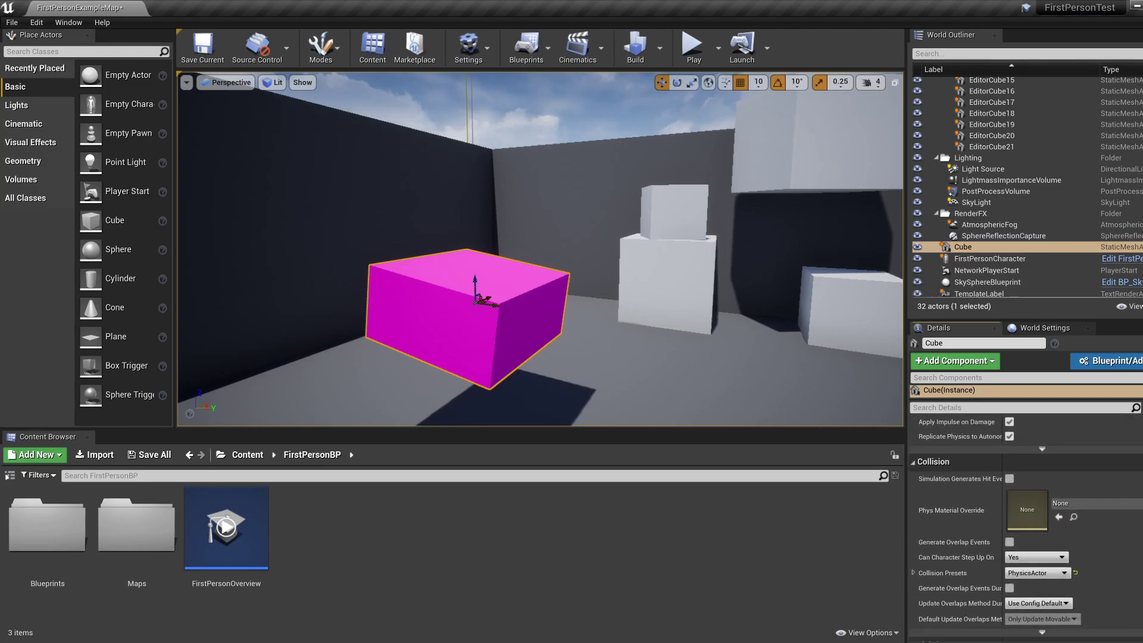
scroll("down", 3)
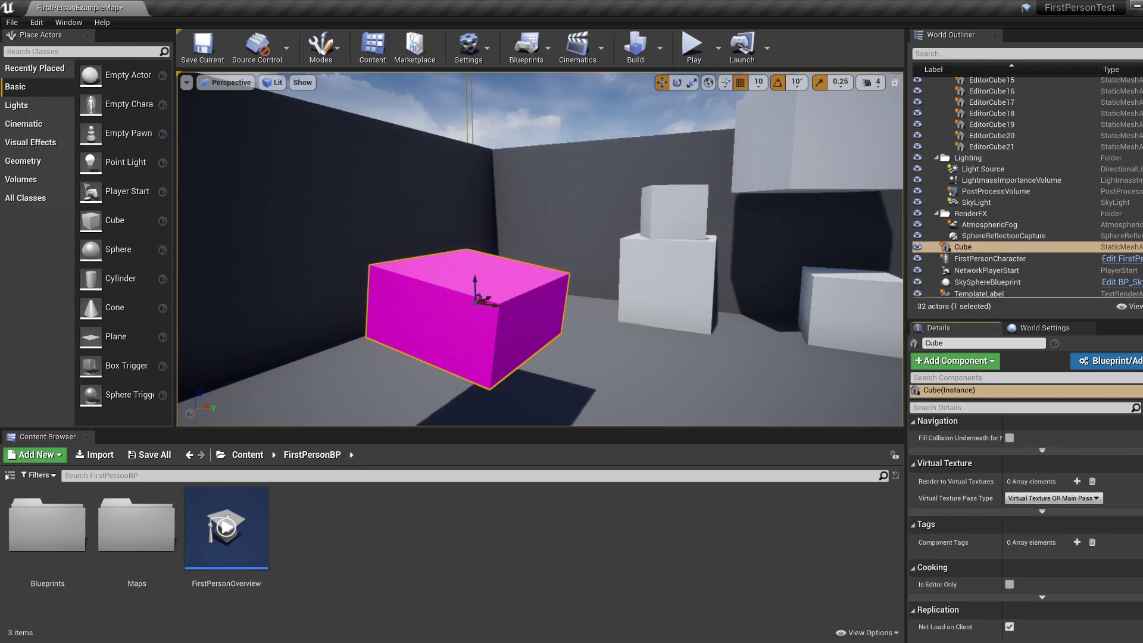
scroll("down", 3)
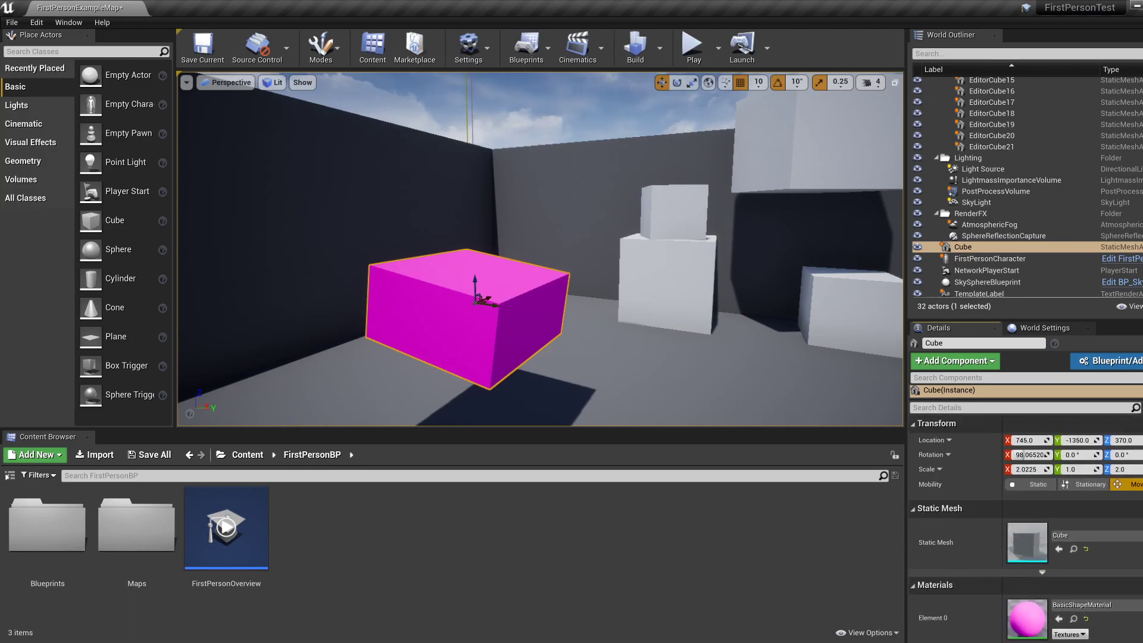
mouse_move(1029, 508)
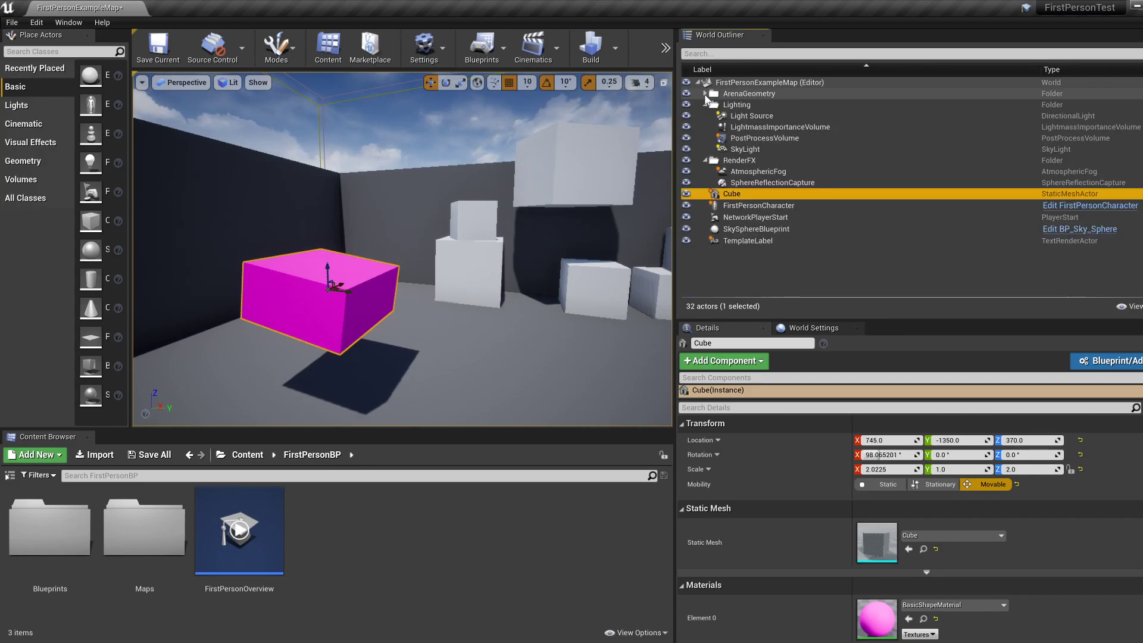
- Toggle the ArenaGeometry folder and collapse all World Outliner folders to top-level actors
left_click(712, 93)
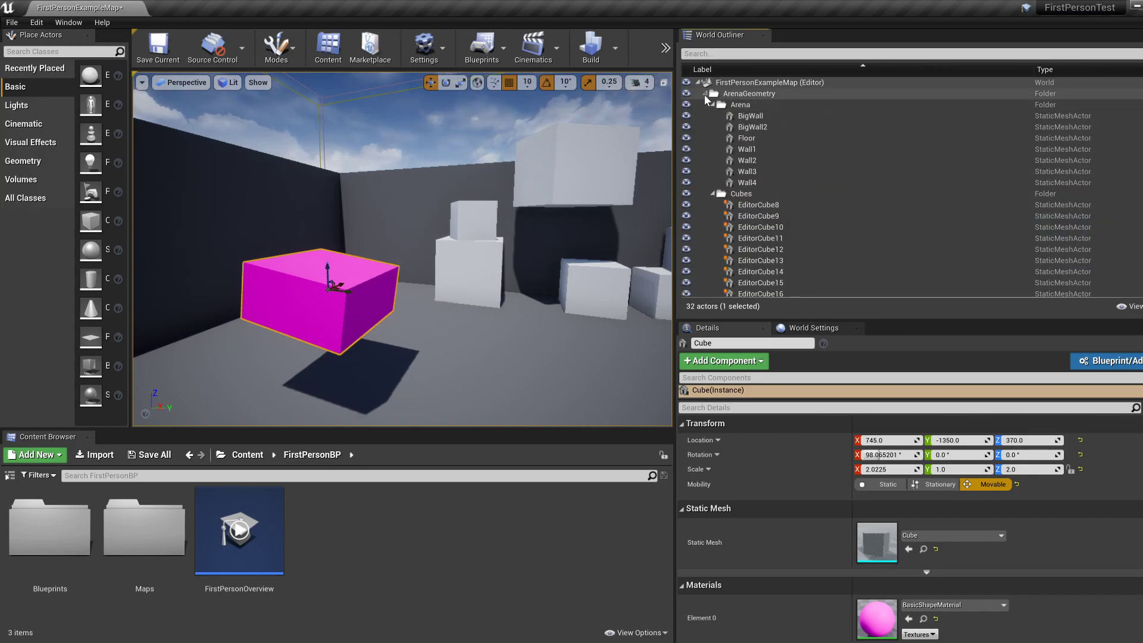
mouse_move(750, 103)
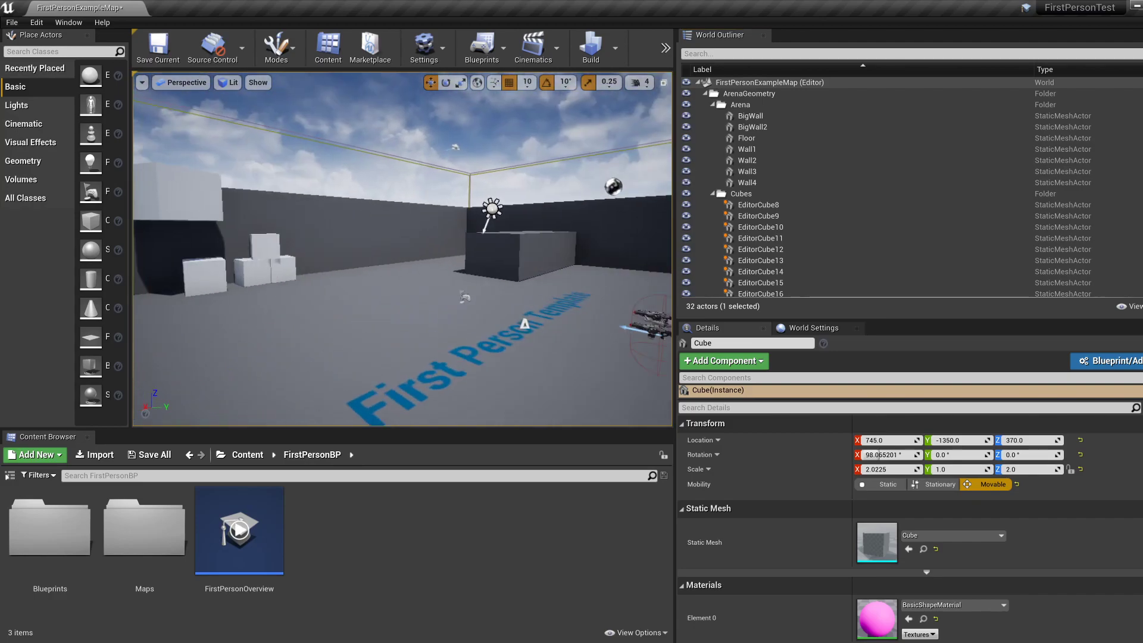
left_click(701, 93)
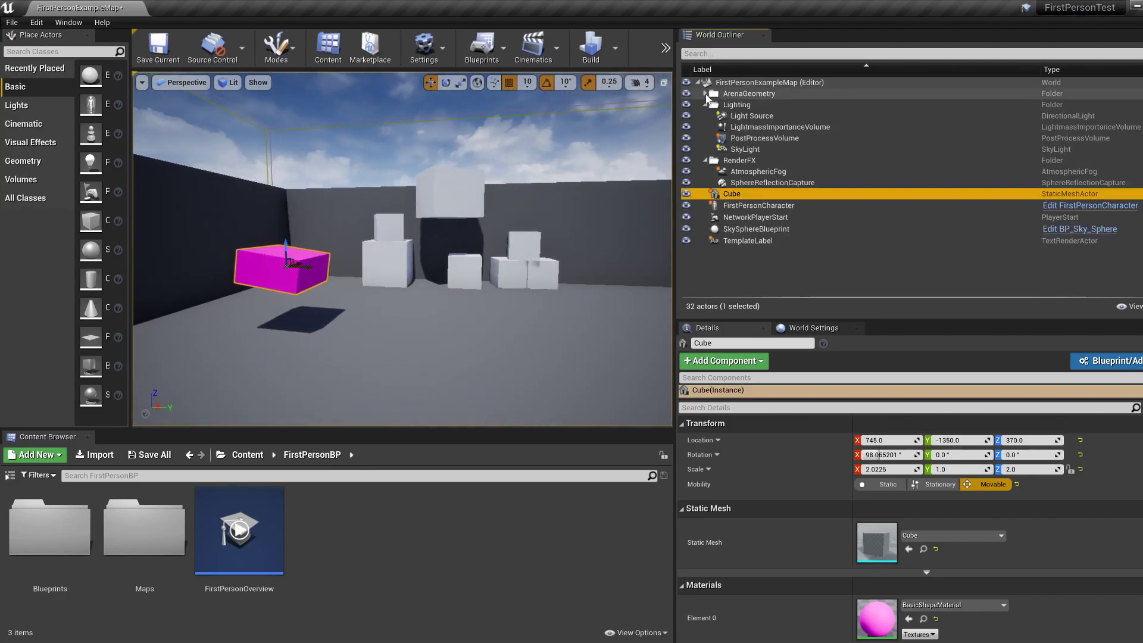
left_click(703, 93)
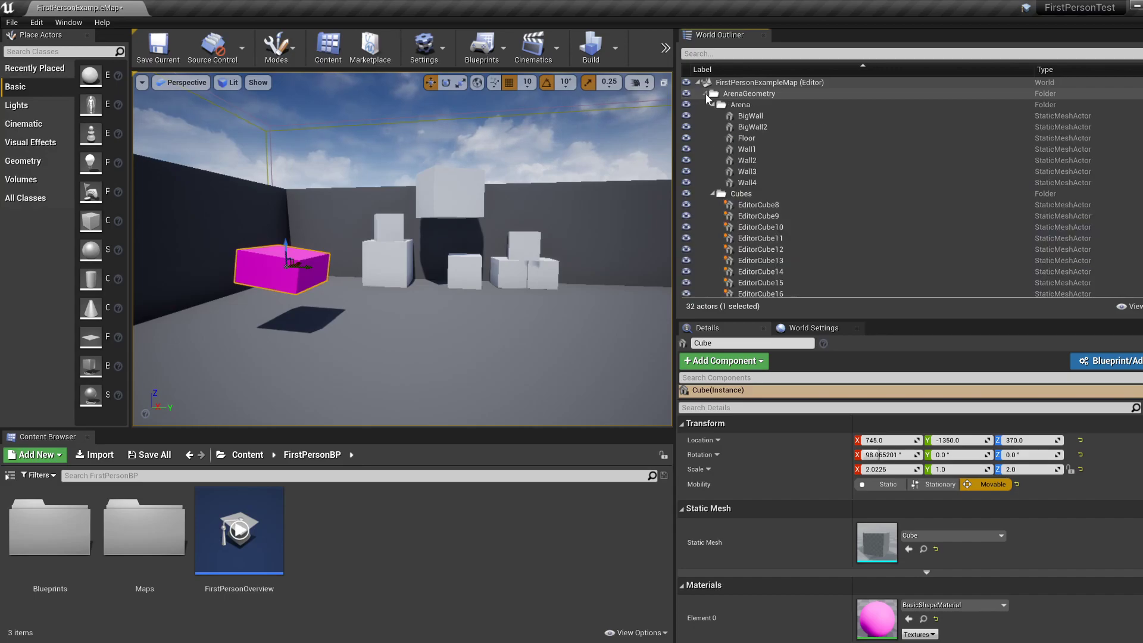
left_click(704, 93)
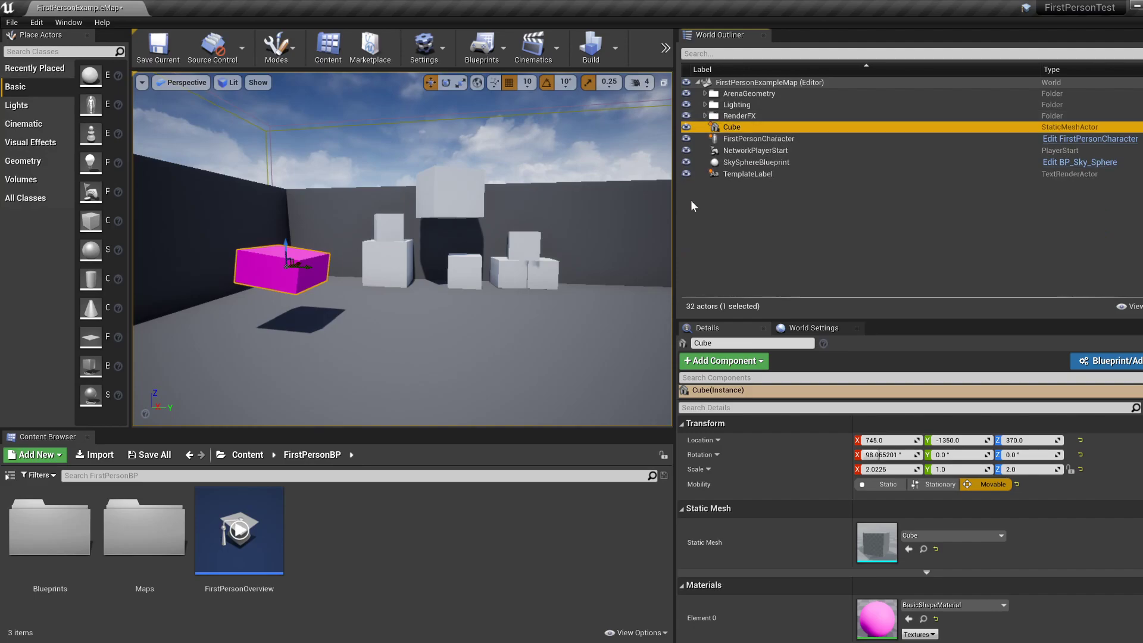
mouse_move(767, 172)
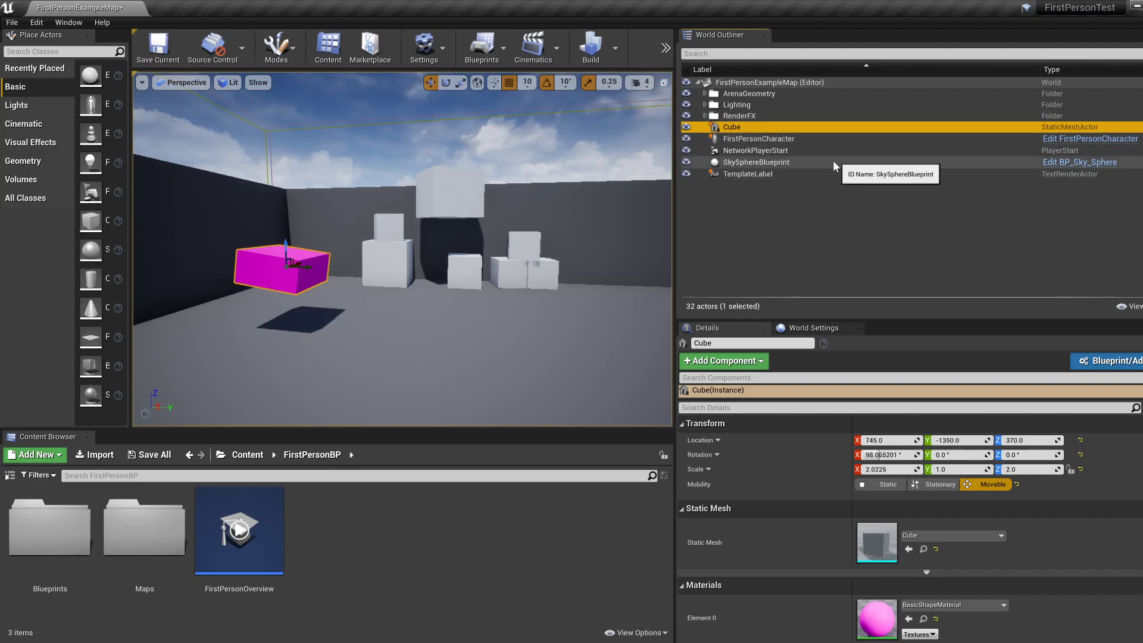
- Inspect FirstPersonCharacter, Cube, NetworkPlayerStart and TemplateLabel actors in turn
left_click(759, 138)
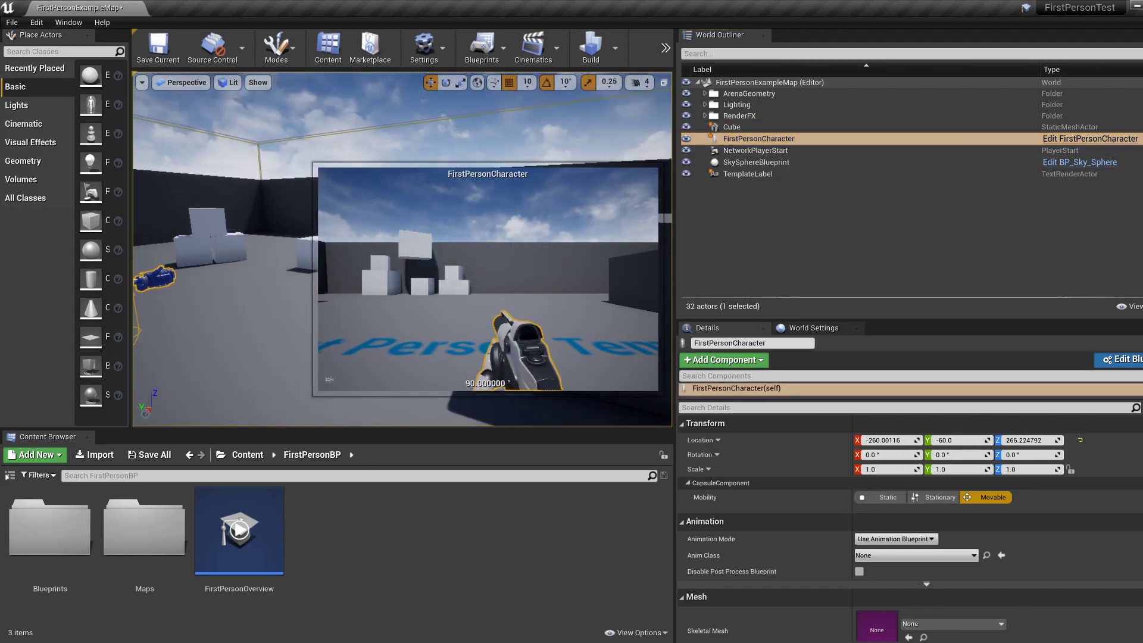
left_click(729, 128)
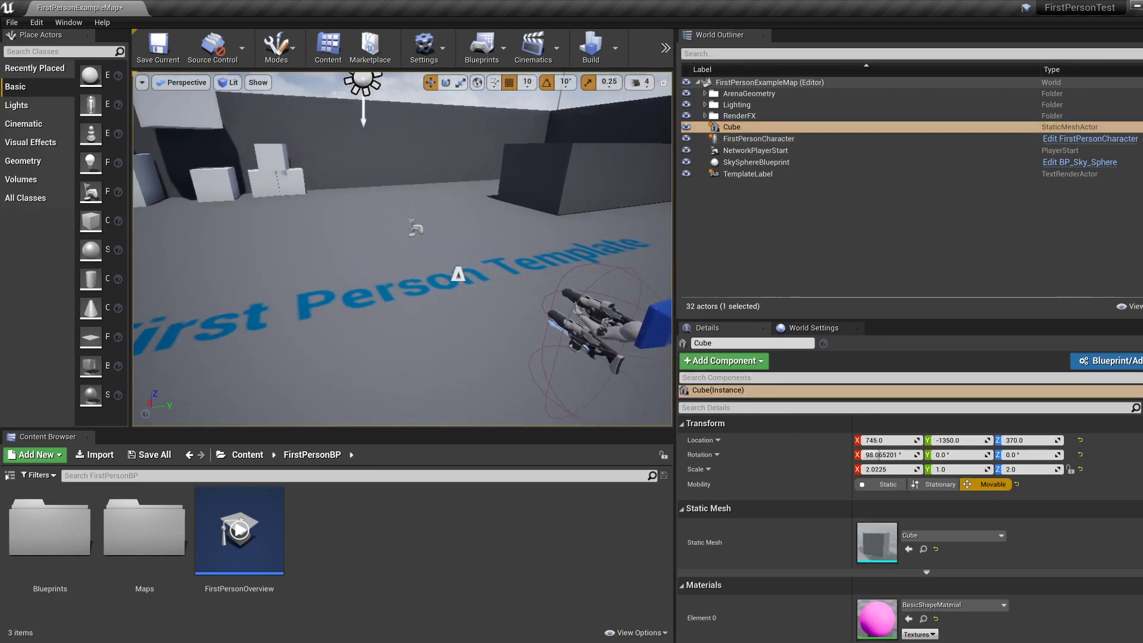
left_click(756, 150)
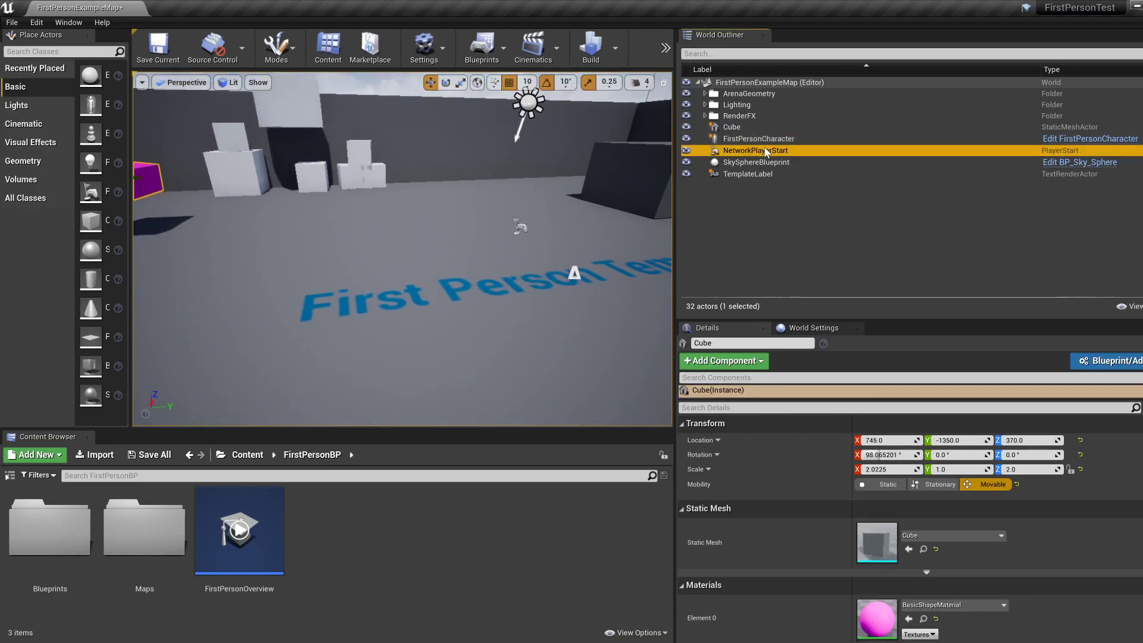
left_click(756, 150)
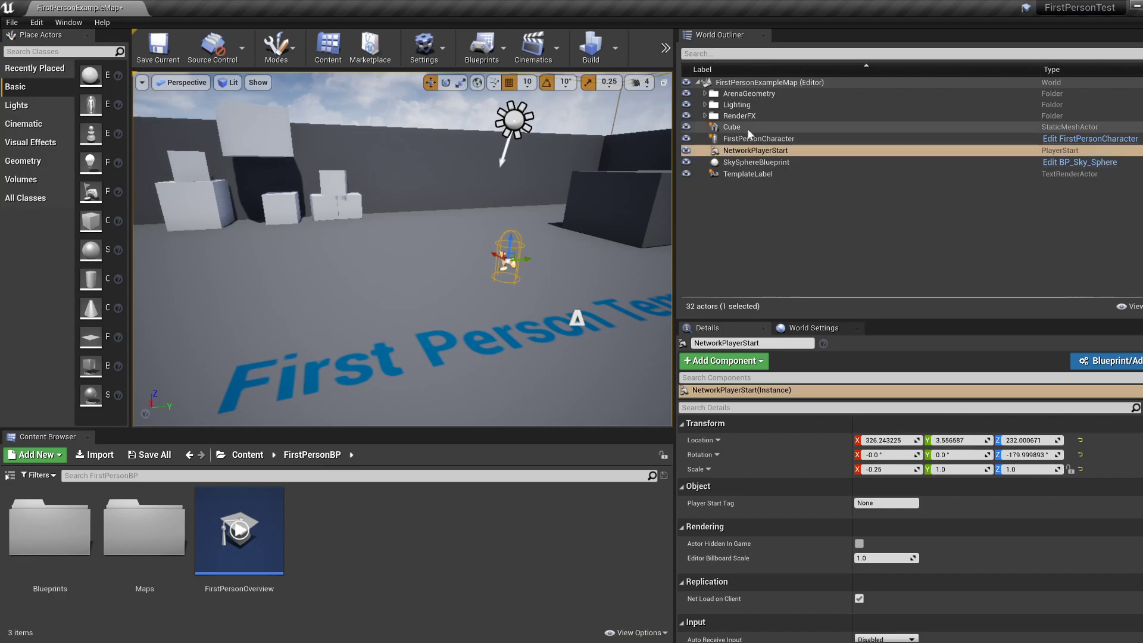
left_click(747, 174)
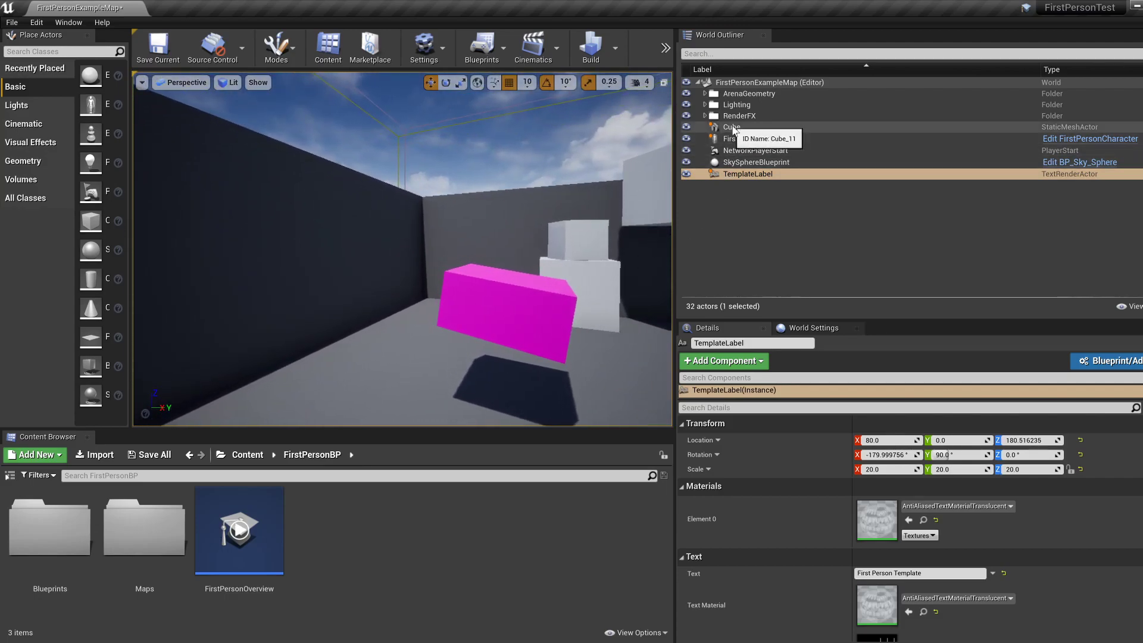
- Select the Cube actor and begin renaming it to MyCube via its outliner entry and context menu
left_click(731, 127)
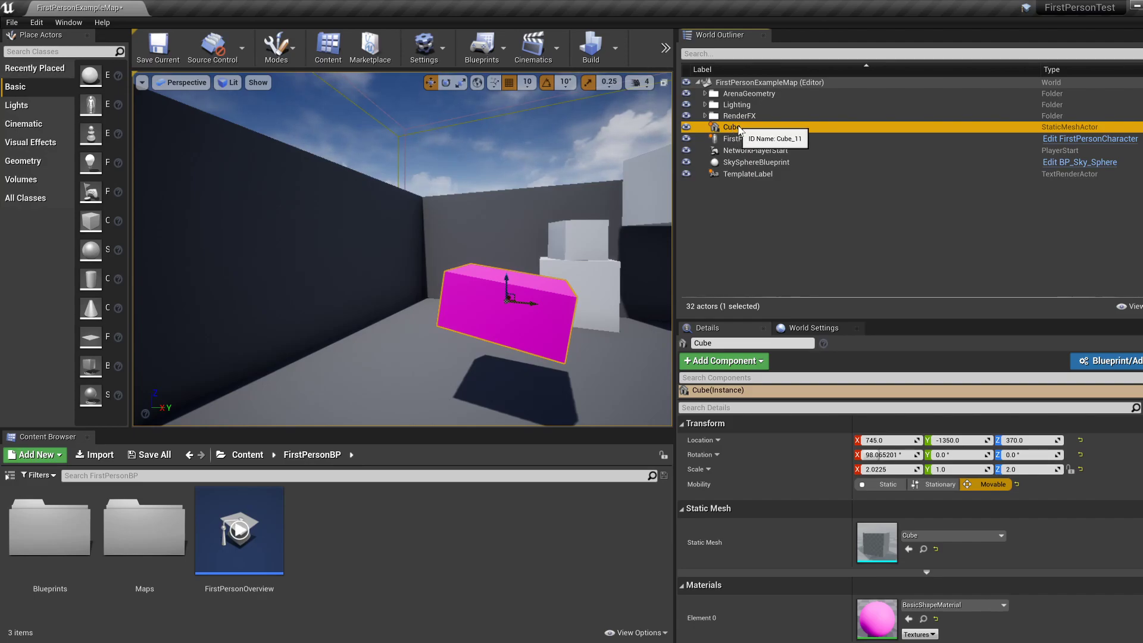
right_click(730, 128)
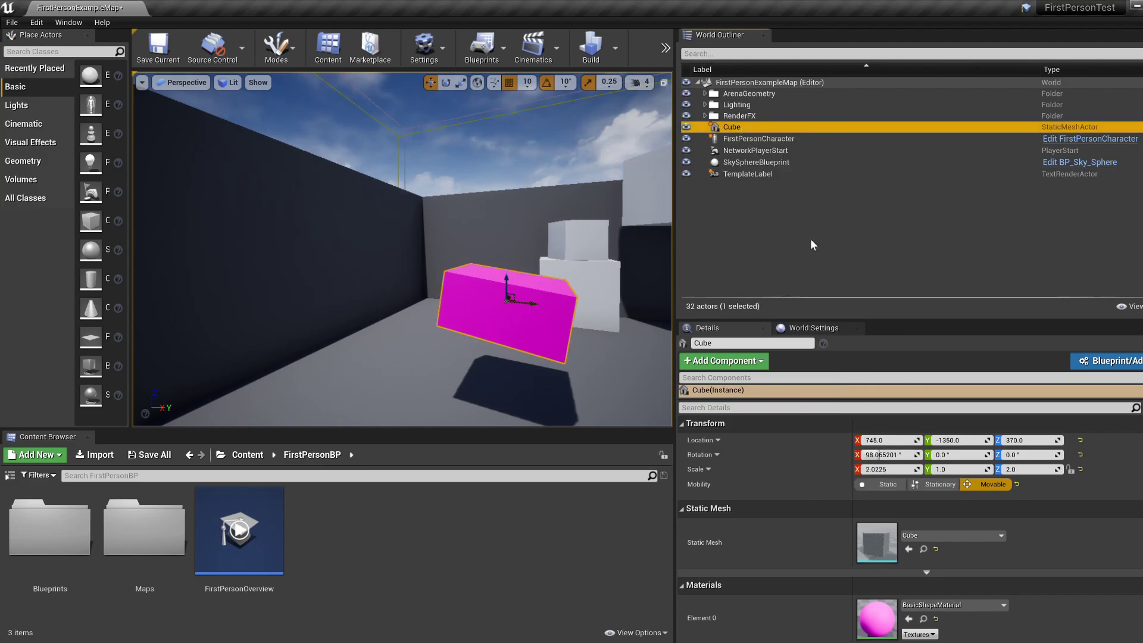
double_click(731, 127)
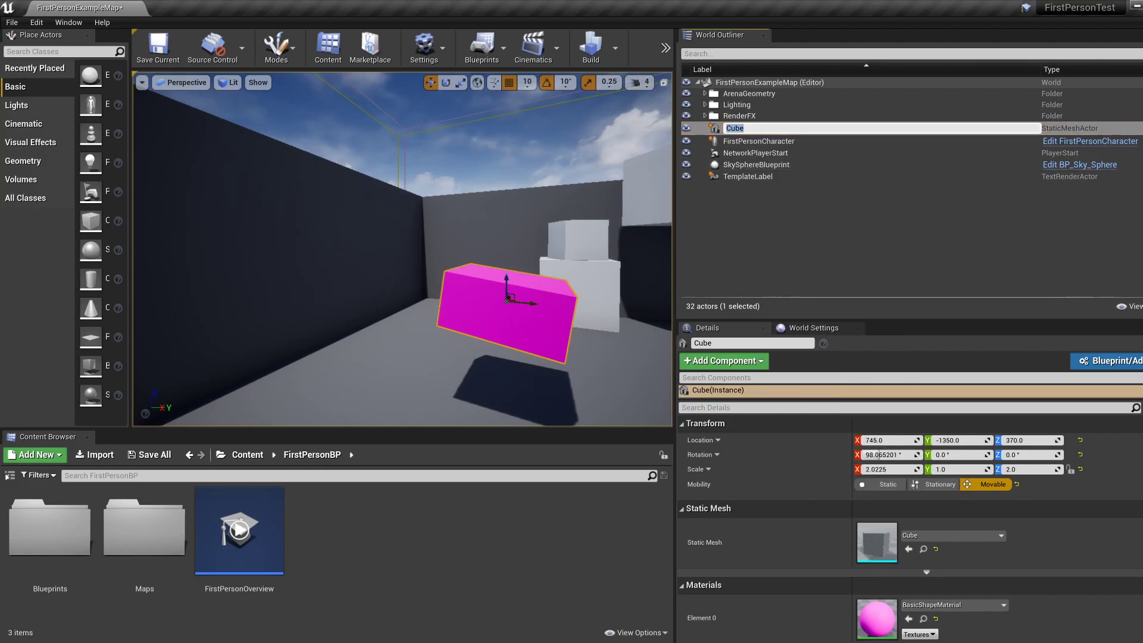
right_click(735, 127)
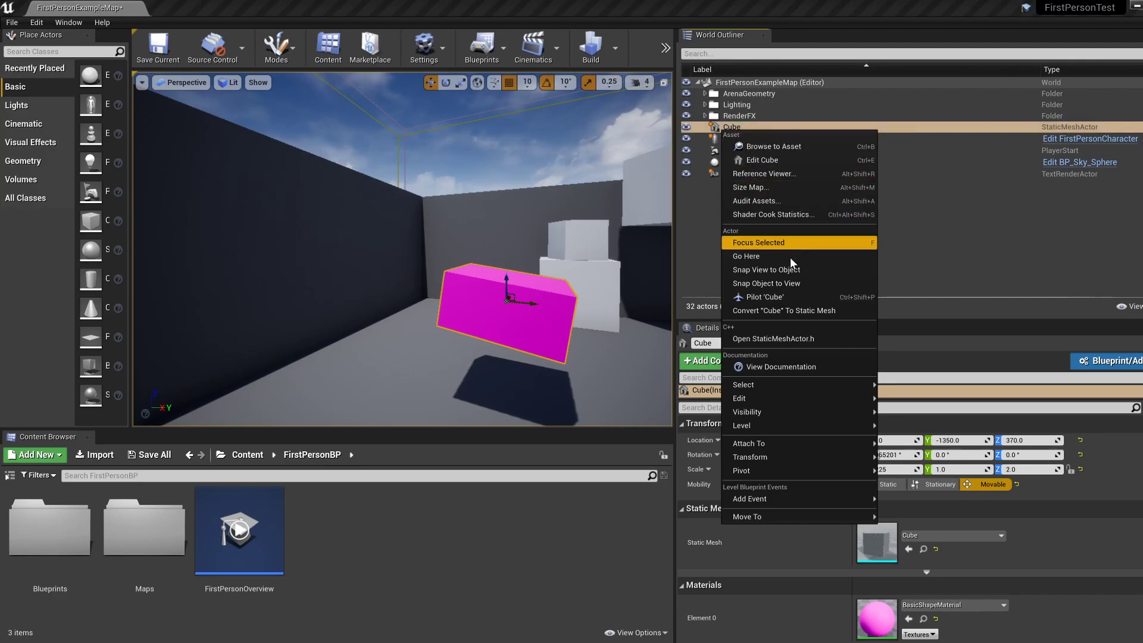
mouse_move(743, 385)
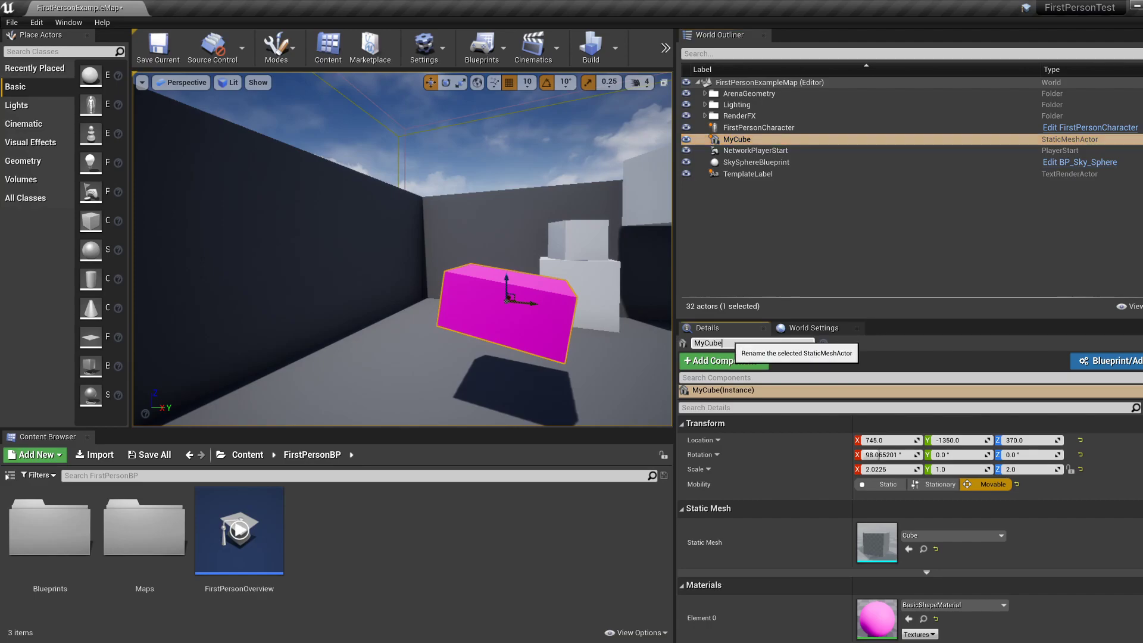
mouse_move(765, 252)
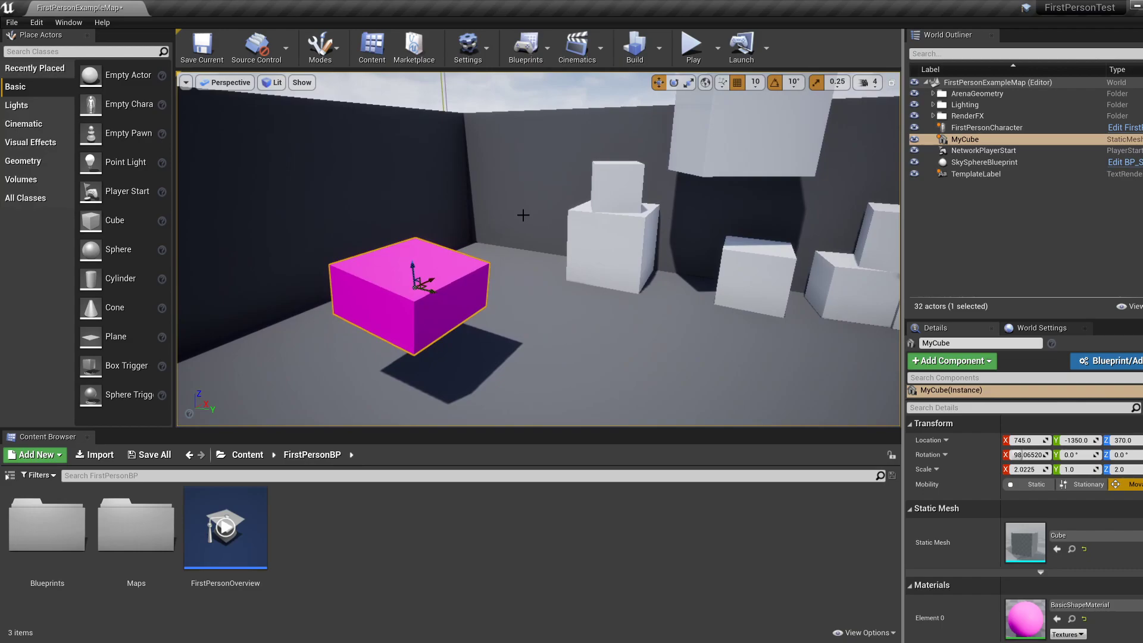
mouse_move(116, 221)
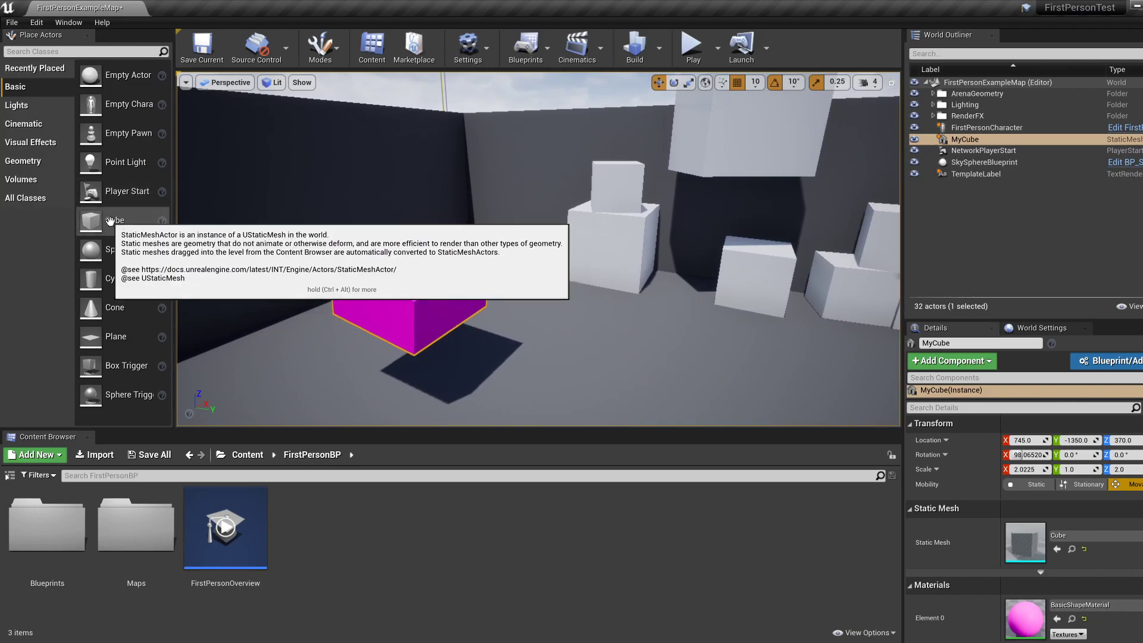
mouse_move(473, 306)
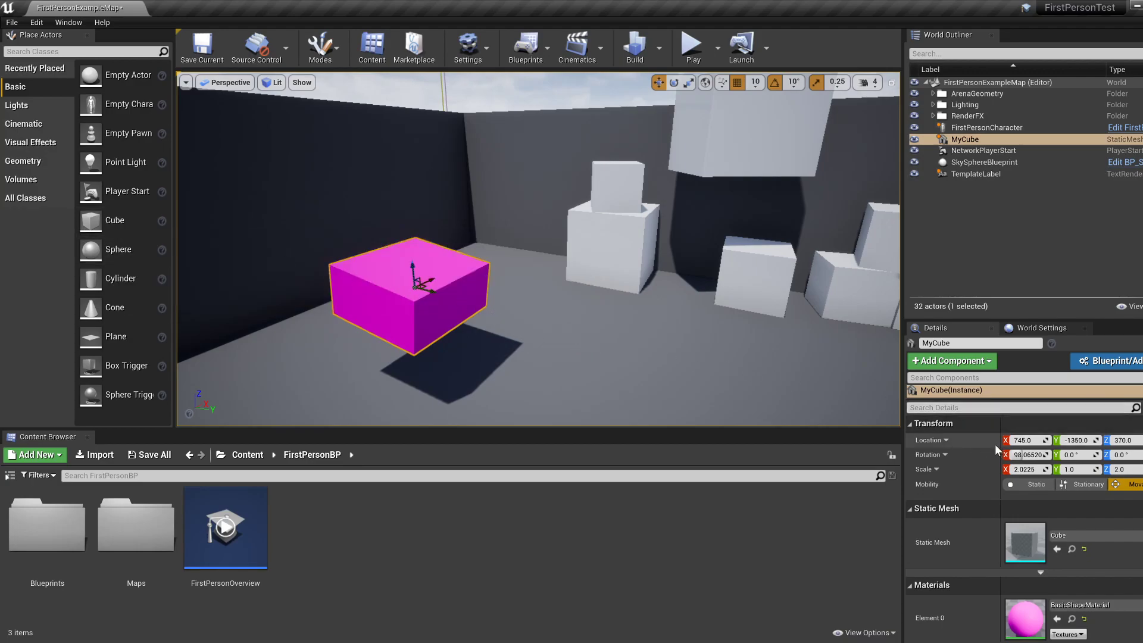
mouse_move(935, 328)
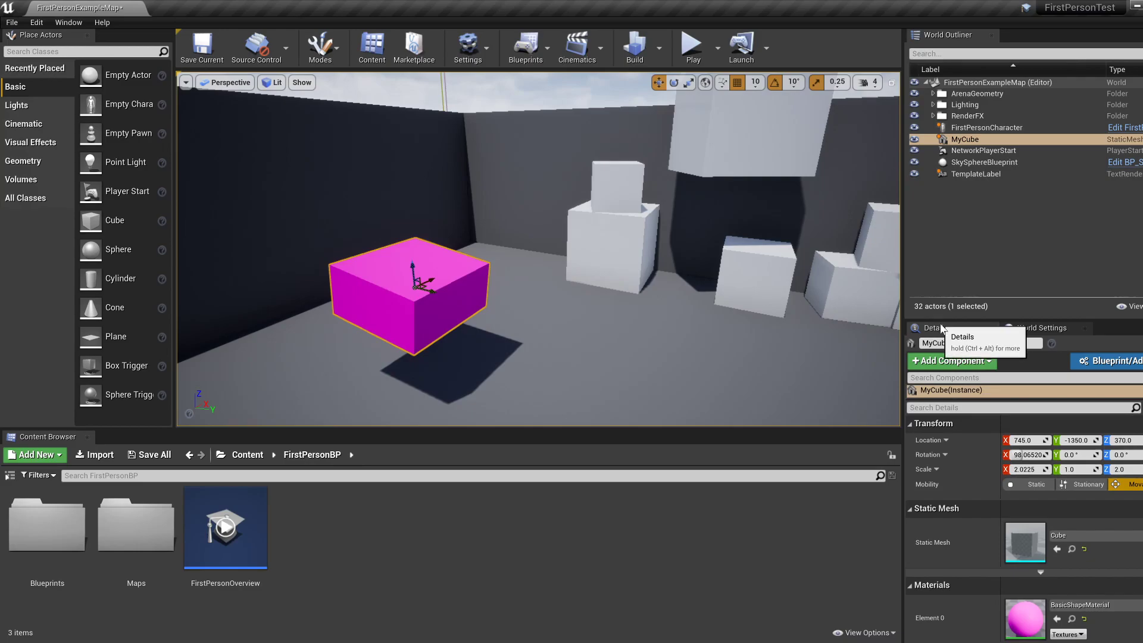
mouse_move(933, 436)
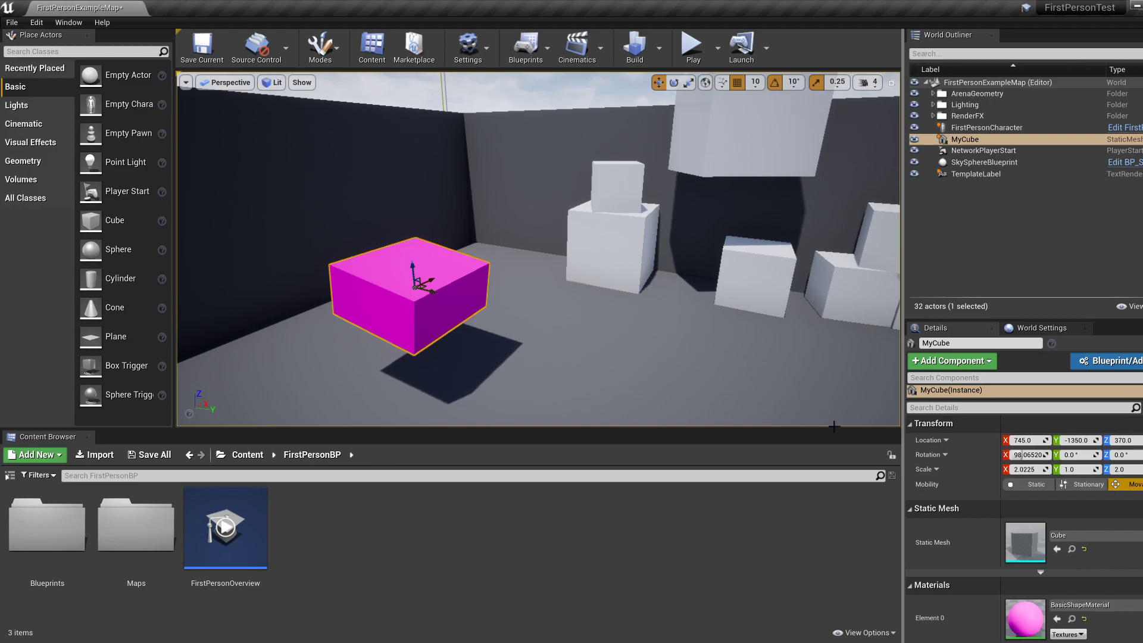
mouse_move(663, 321)
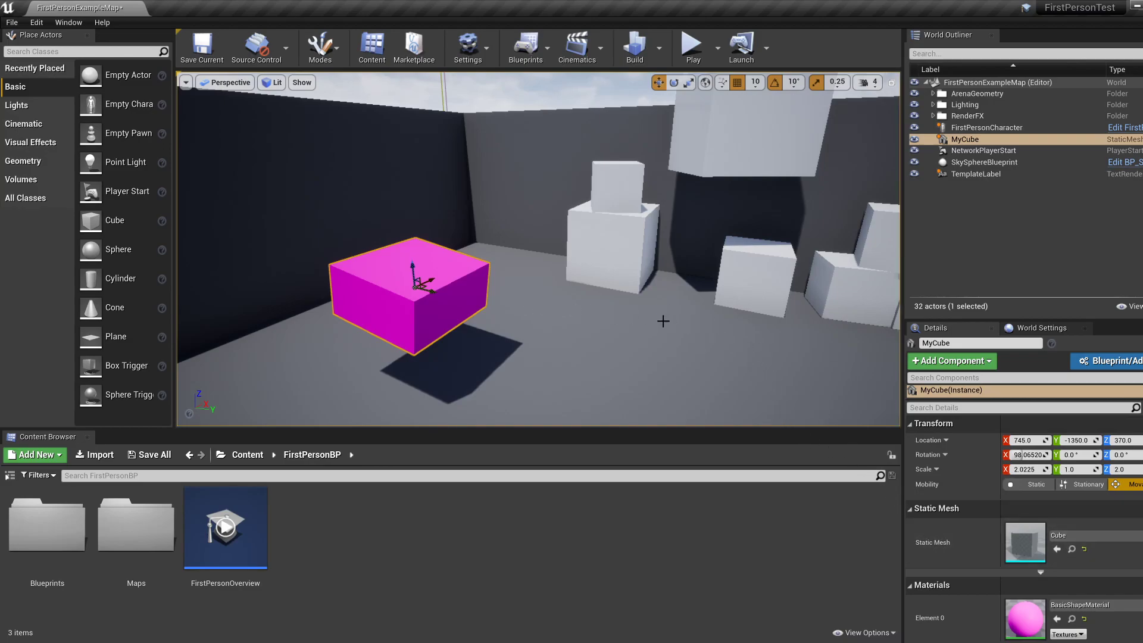